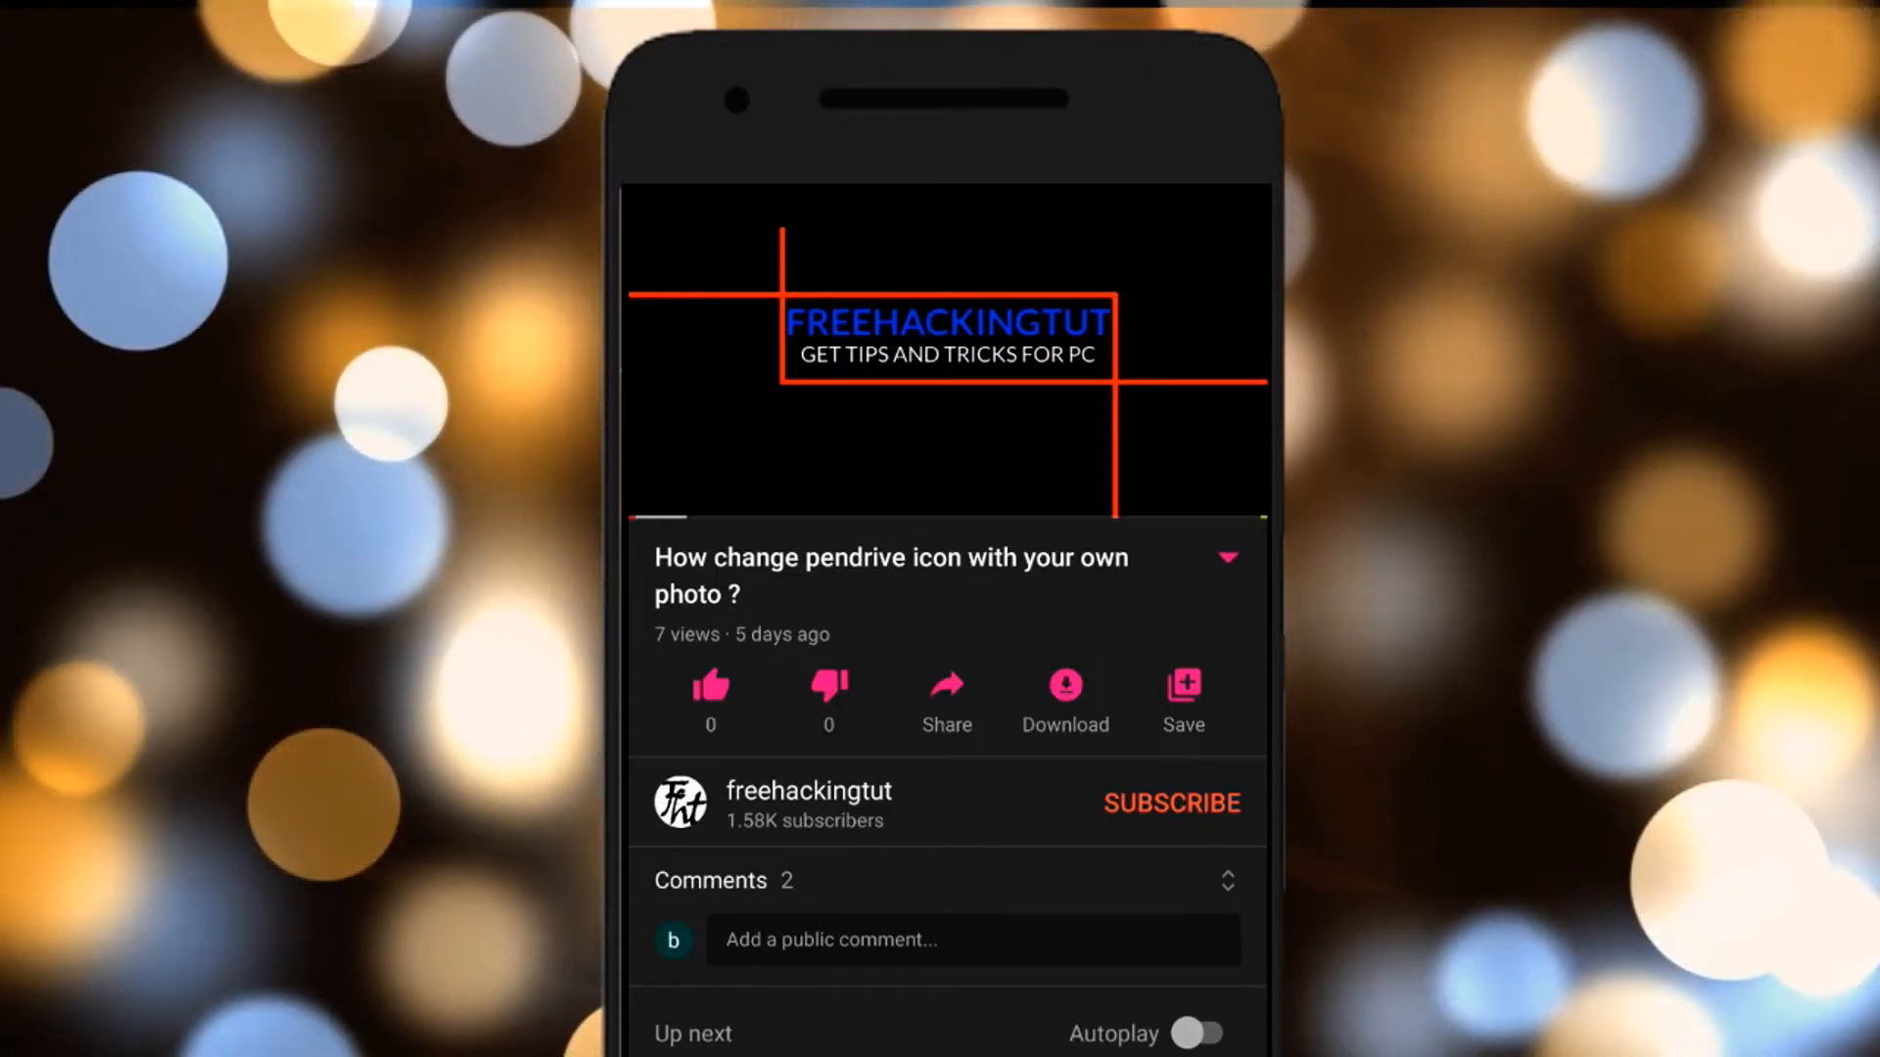
Dismiss the missing system font error with OK and quit Photoshop back to the desktop
{"action": "left_click", "coordinate": [1171, 803]}
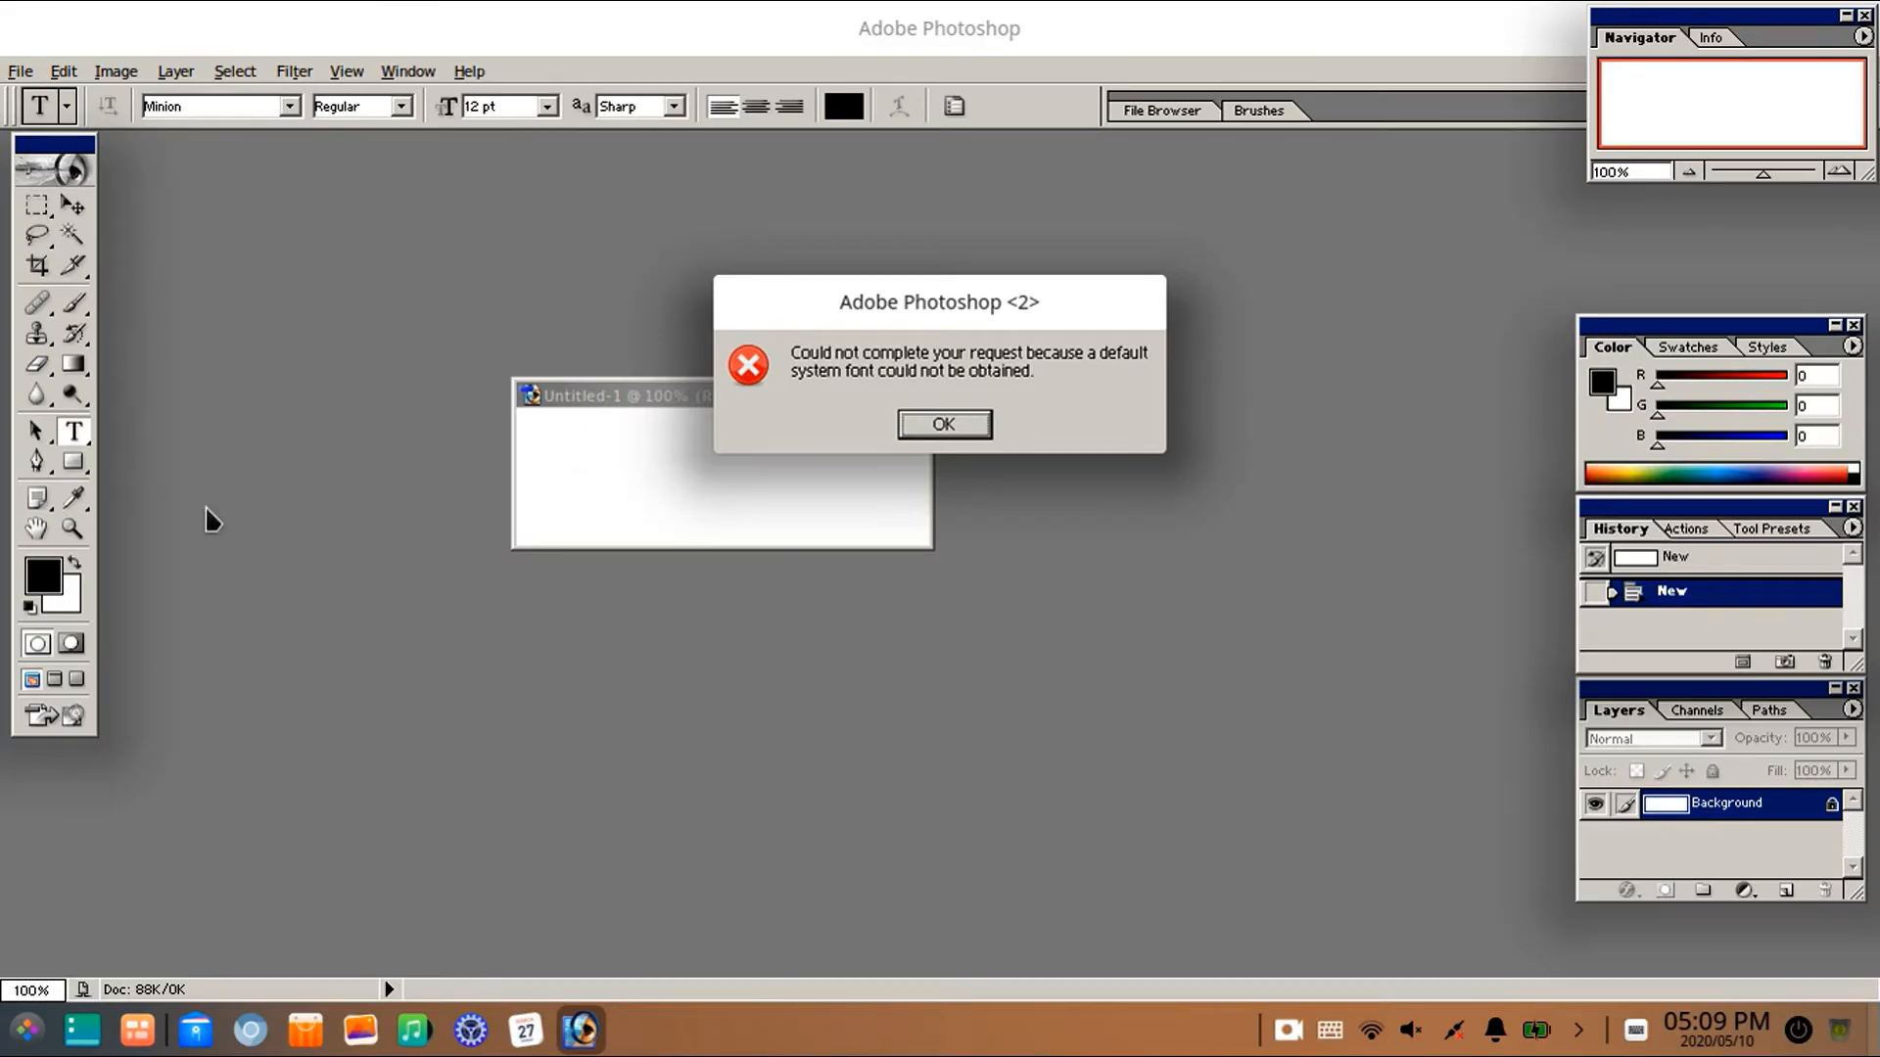
{"action": "mouse_move", "coordinate": [897, 440]}
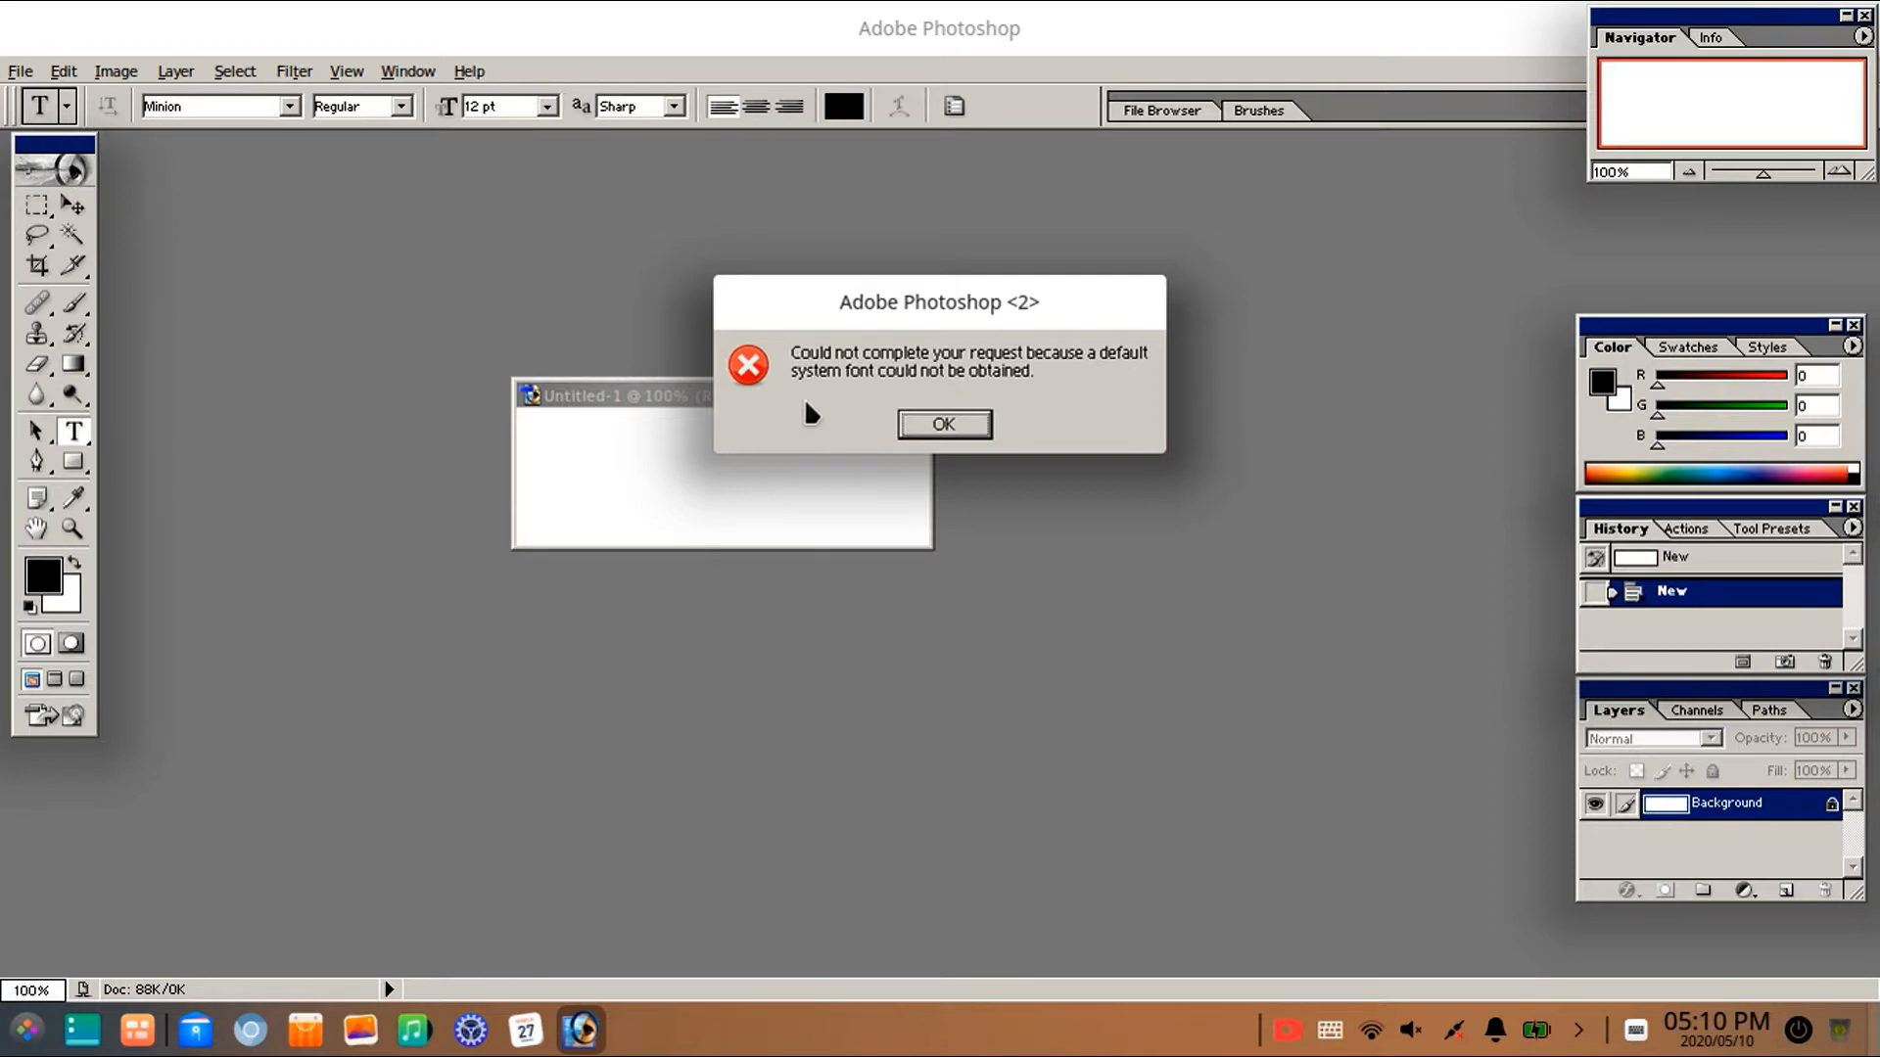
{"action": "mouse_move", "coordinate": [1059, 423]}
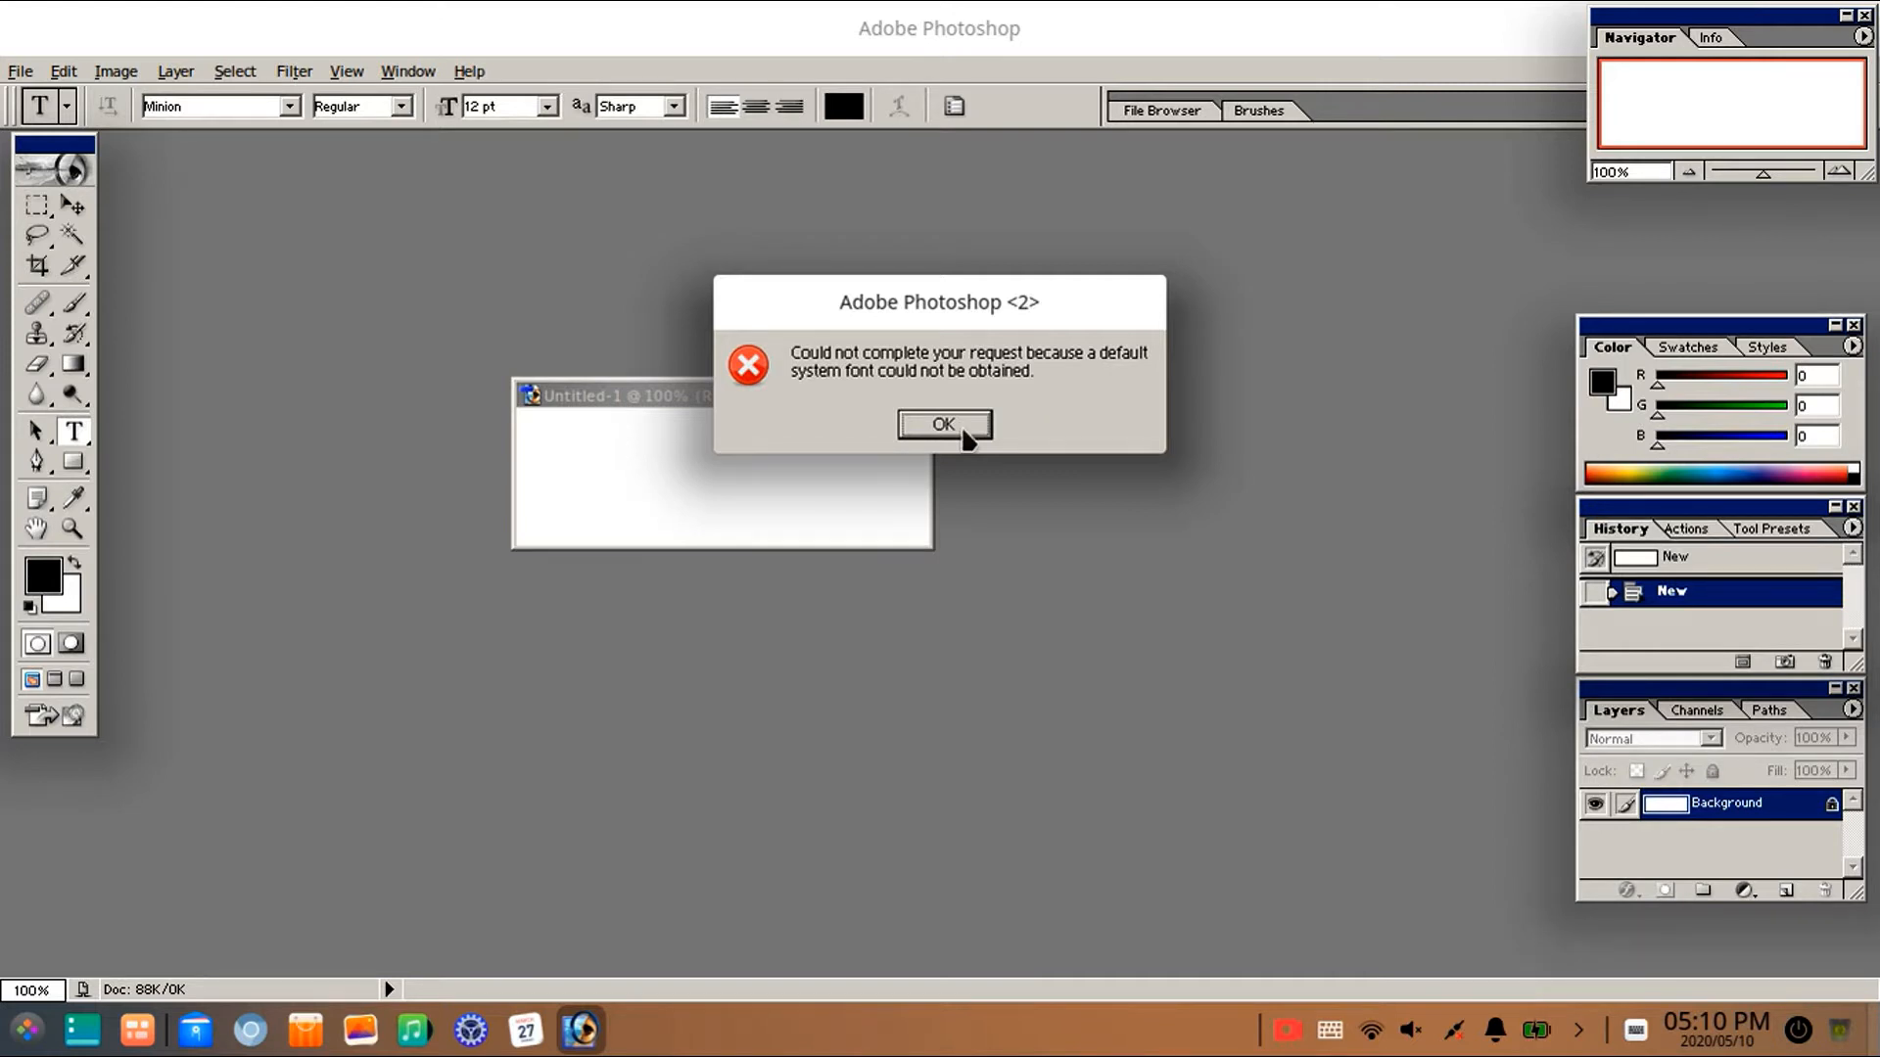
{"action": "left_click", "coordinate": [942, 425]}
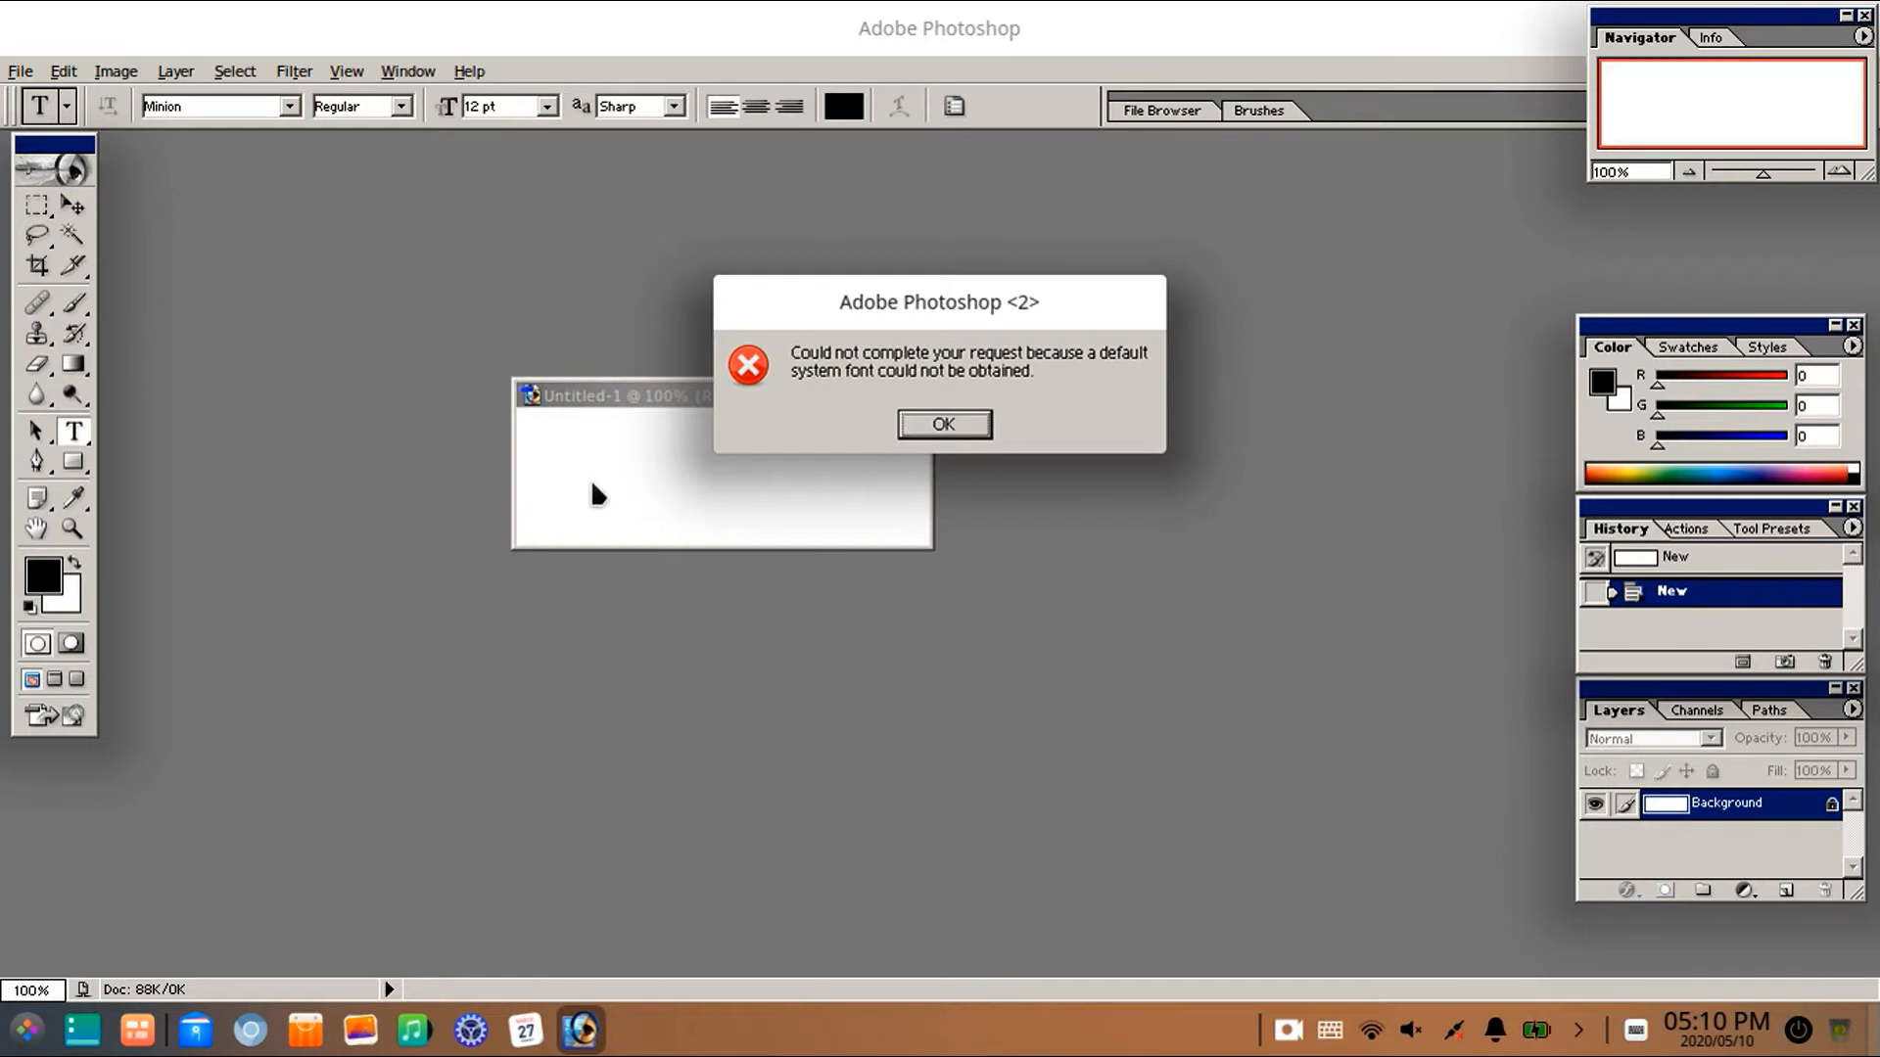
{"action": "mouse_move", "coordinate": [341, 472]}
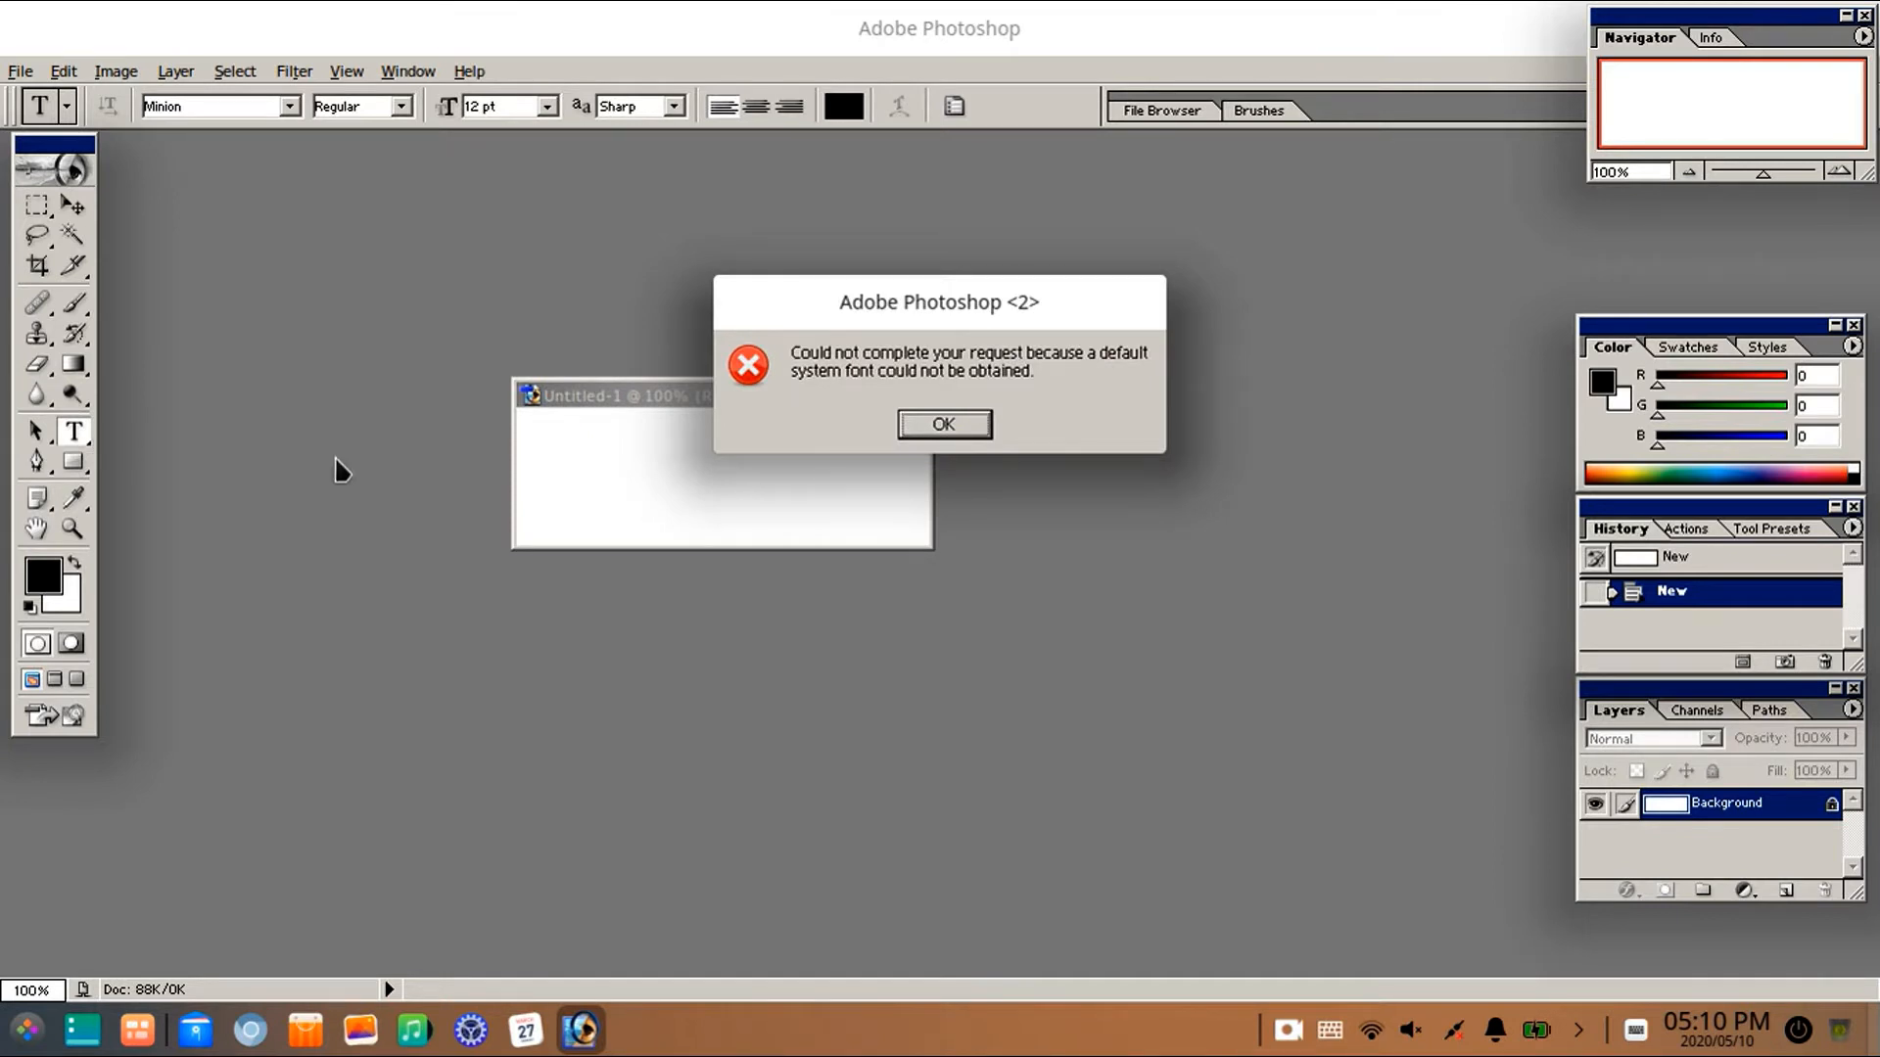
{"action": "mouse_move", "coordinate": [1028, 423]}
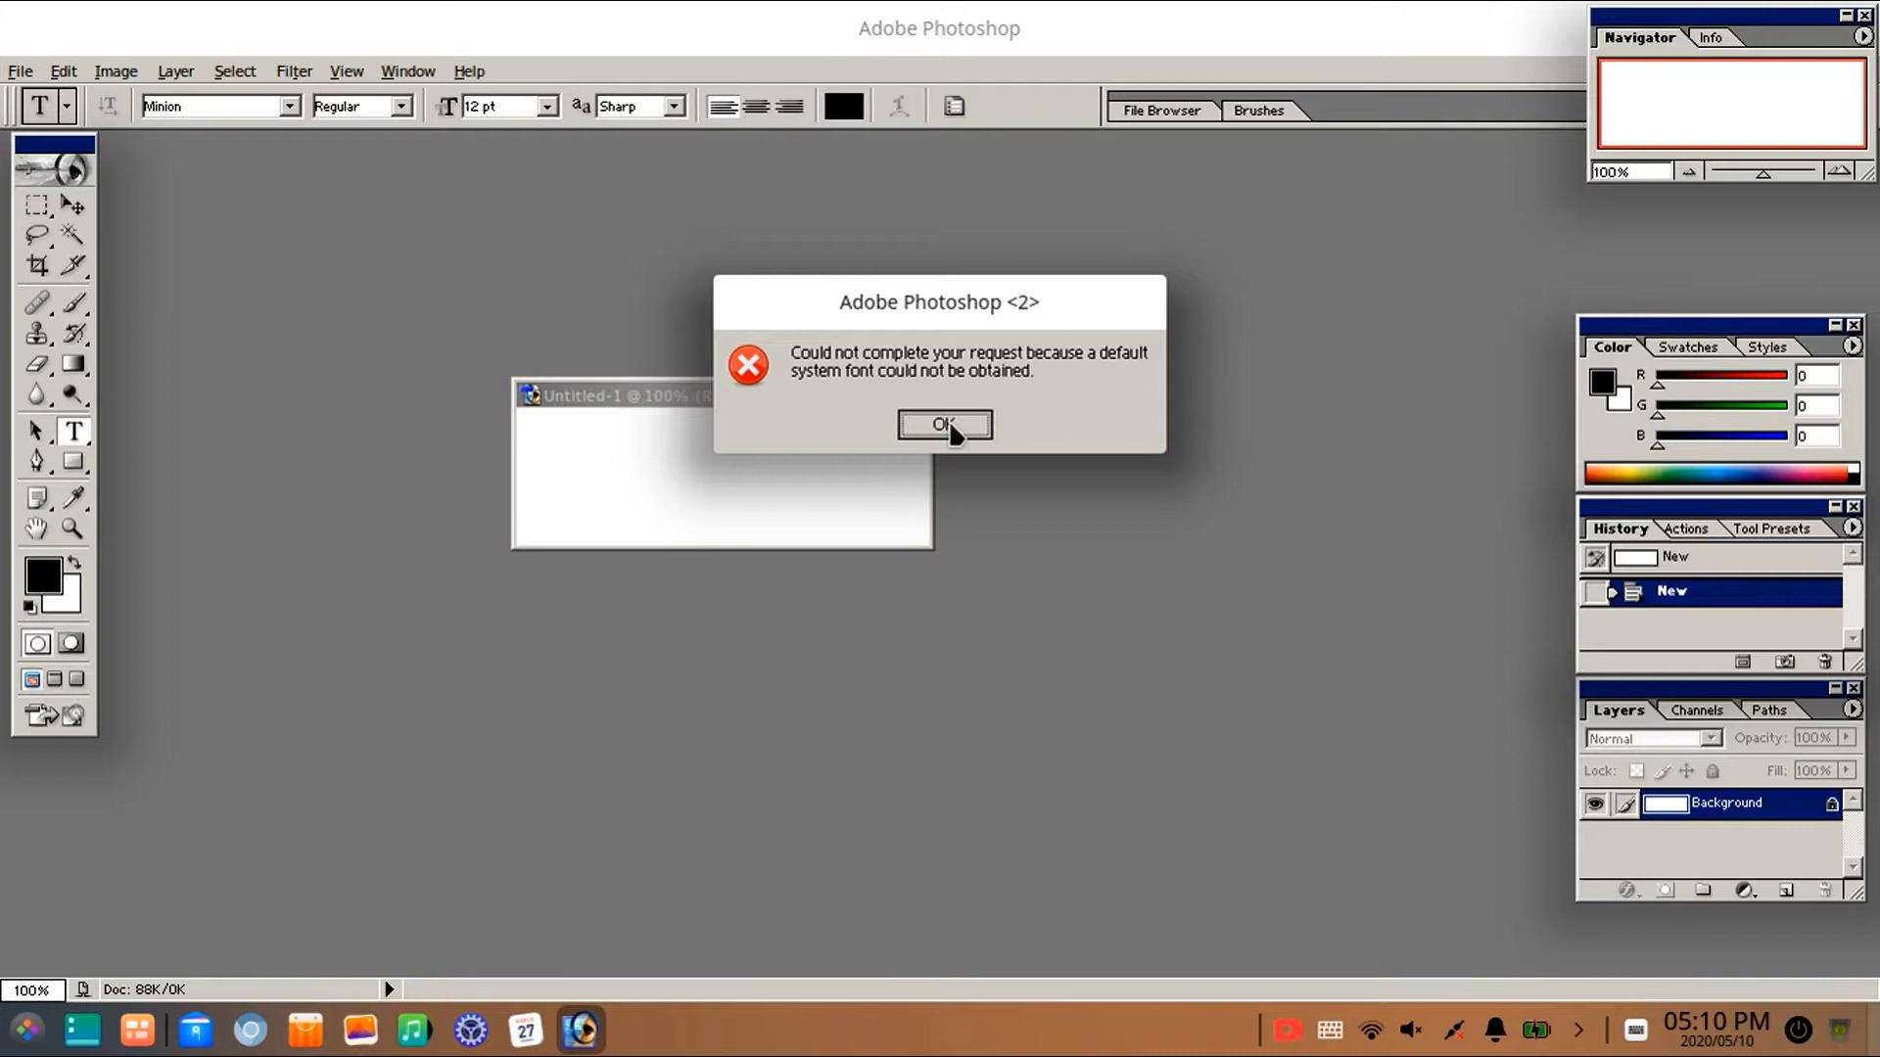
{"action": "left_click", "coordinate": [942, 425]}
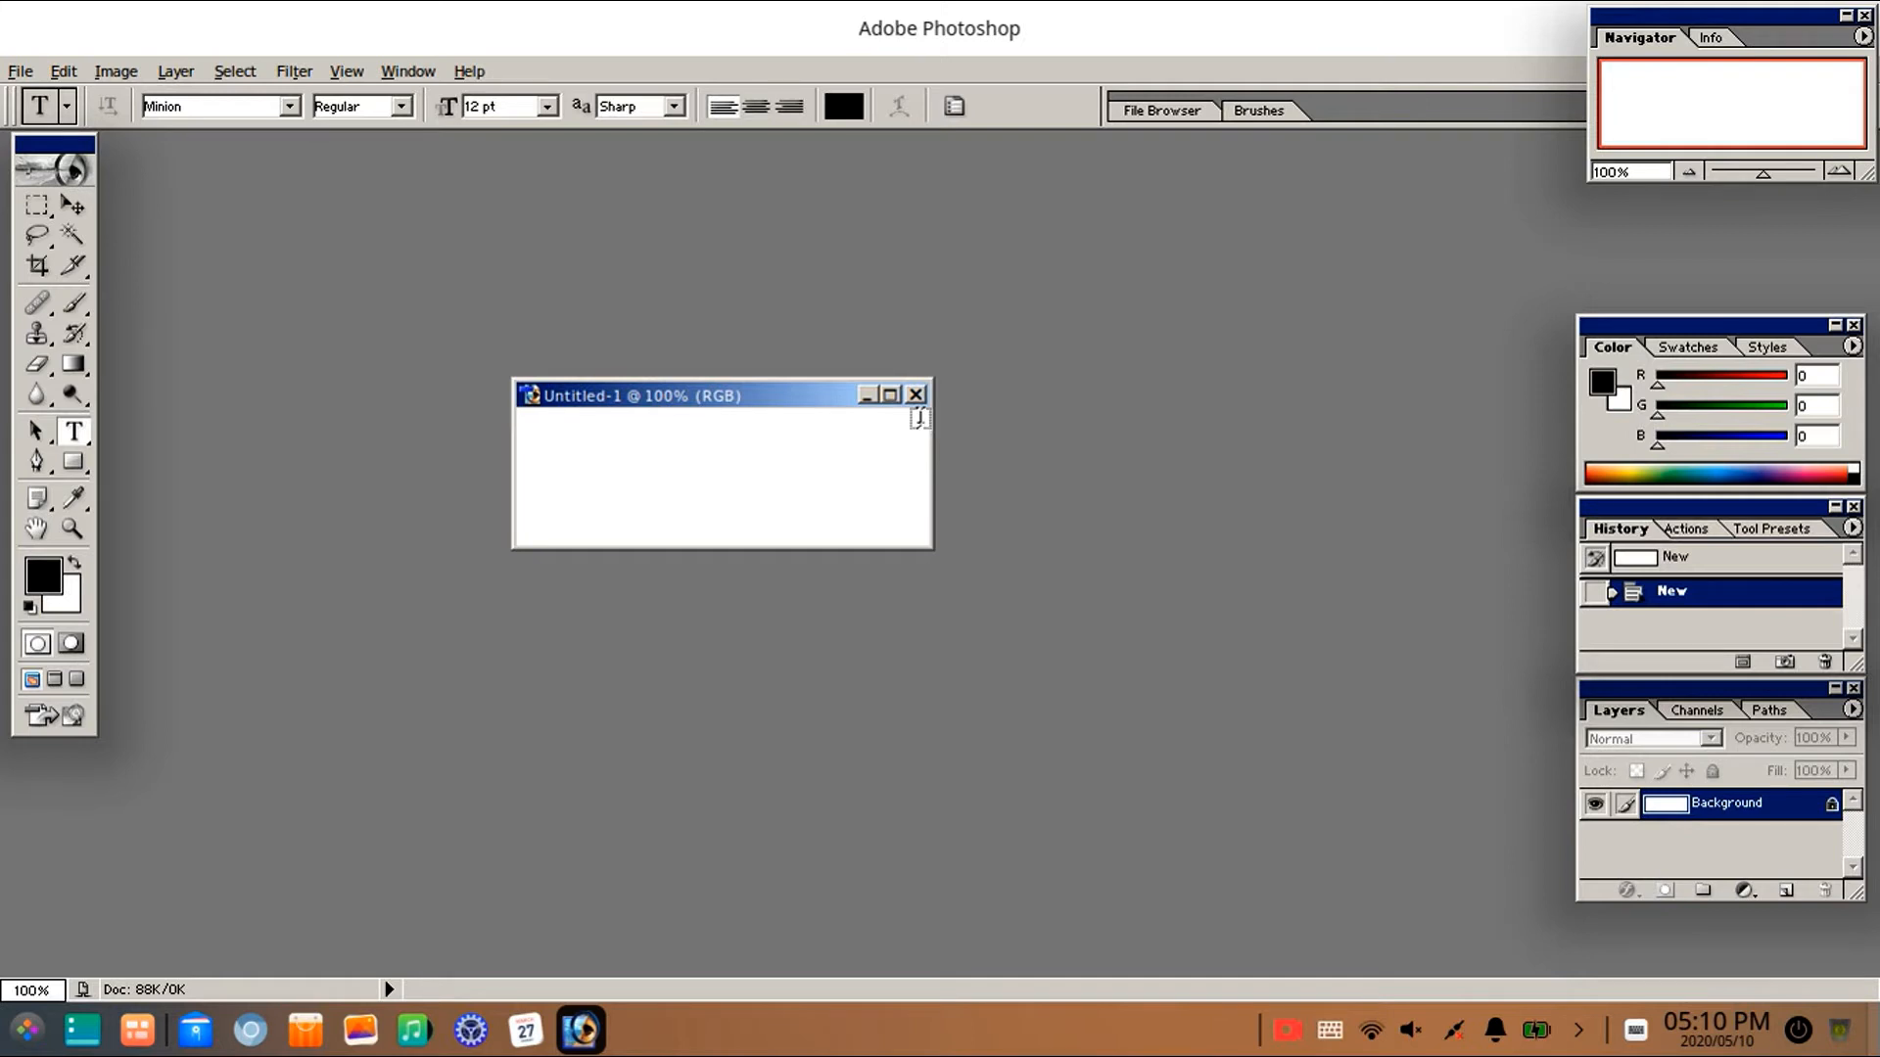
{"action": "mouse_move", "coordinate": [1275, 51]}
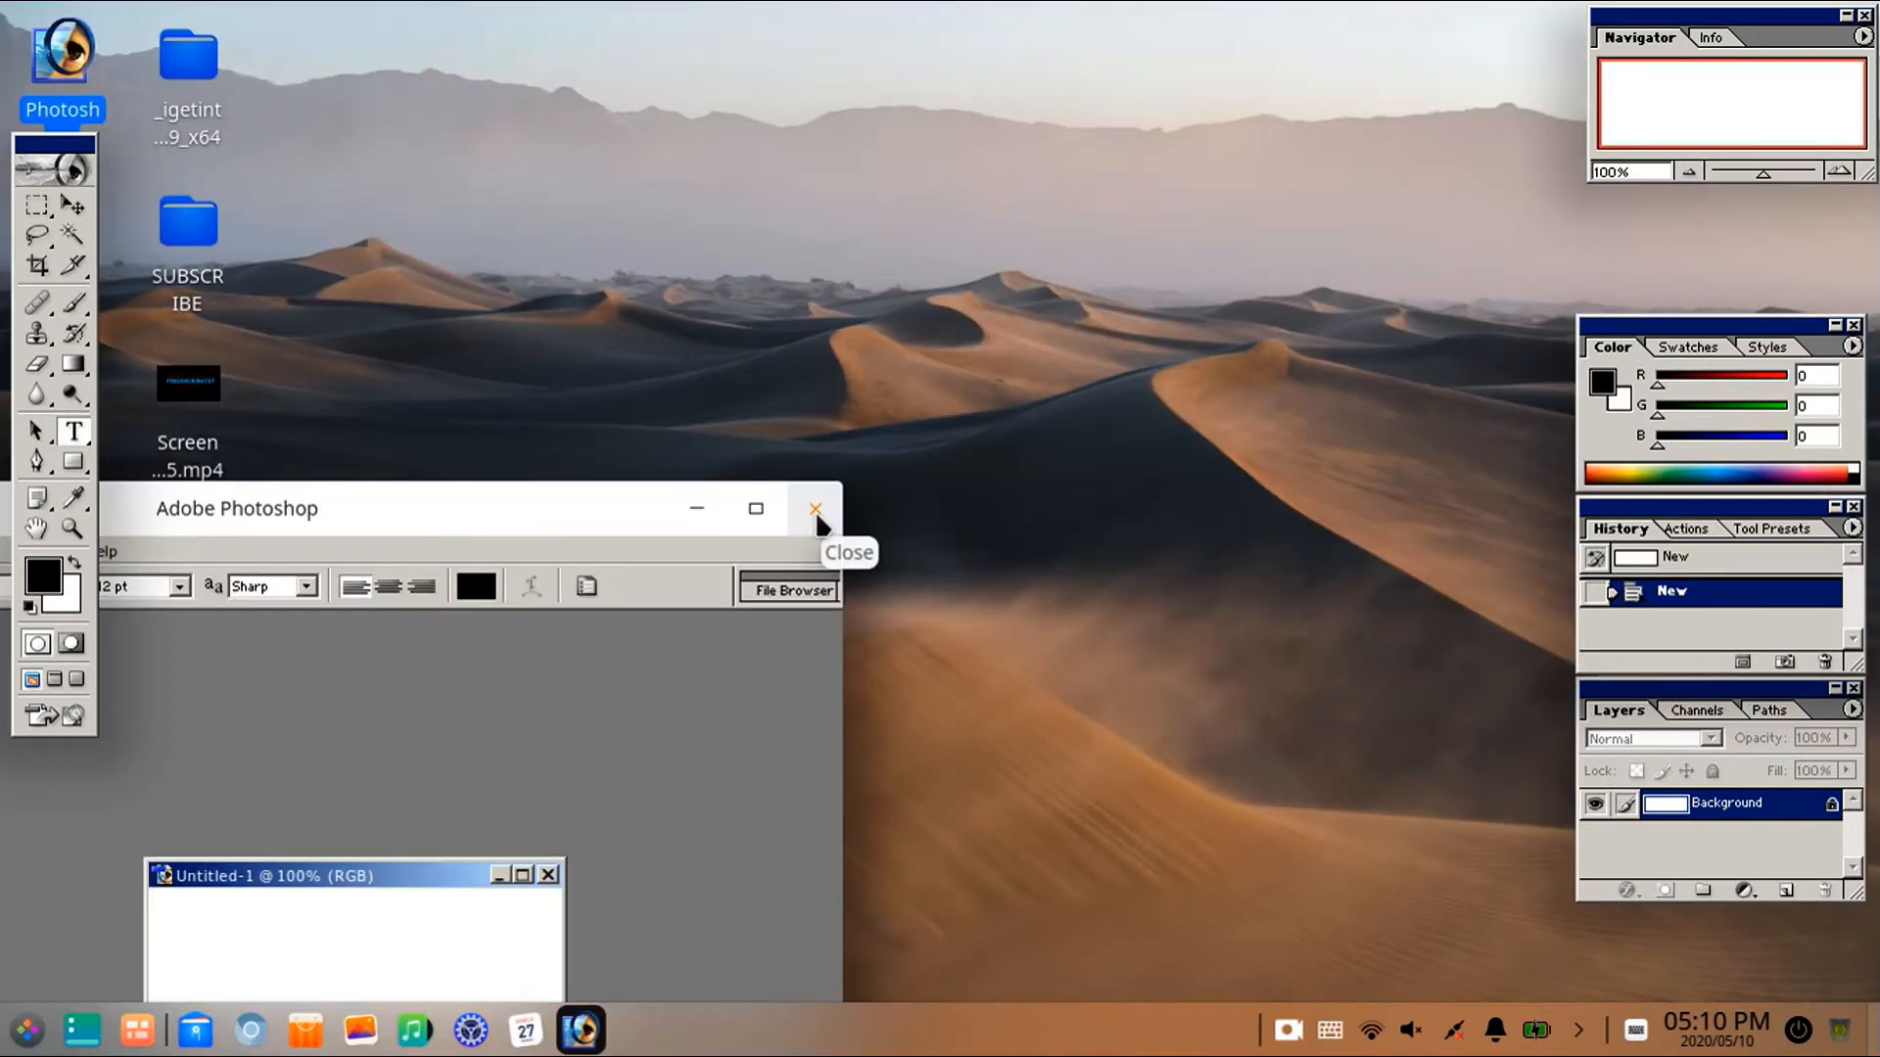
{"action": "left_click", "coordinate": [815, 509]}
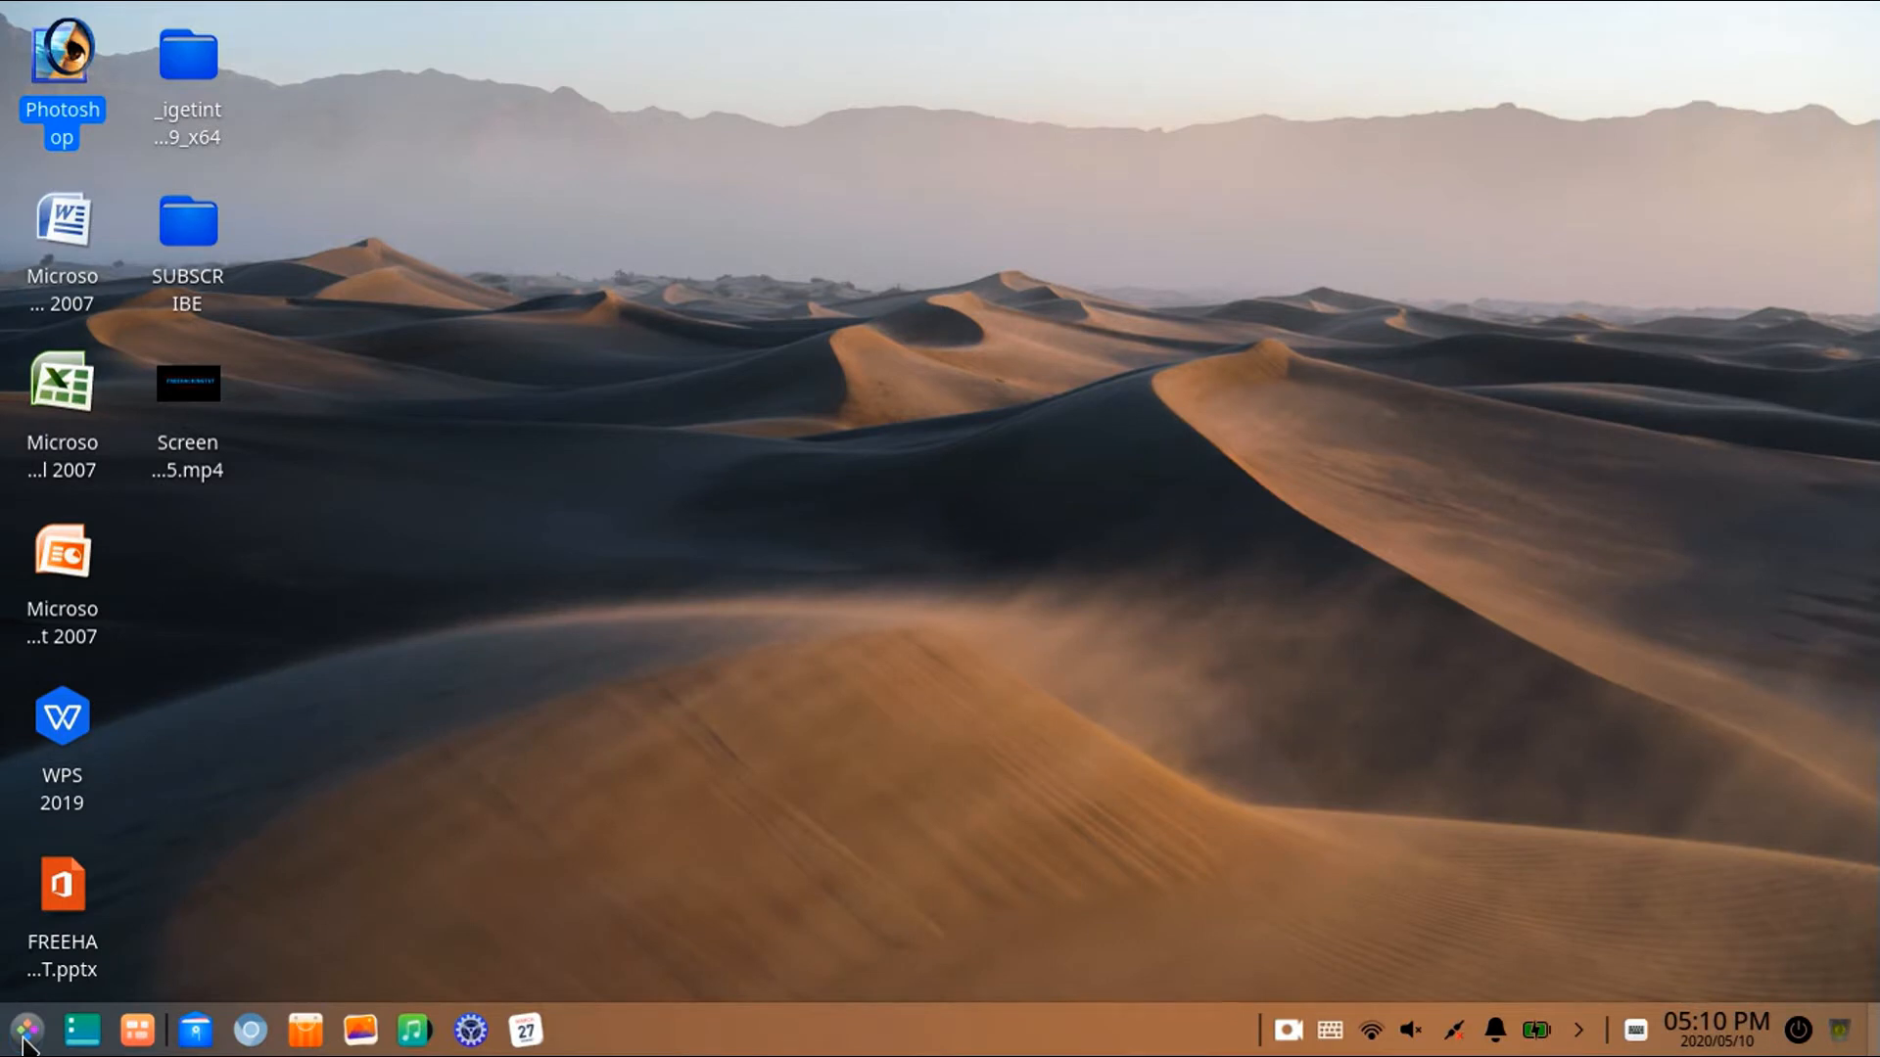
Launch PlayOnLinux from the application menu and bring up its 'Install a program' catalogue
{"action": "left_click", "coordinate": [23, 1028]}
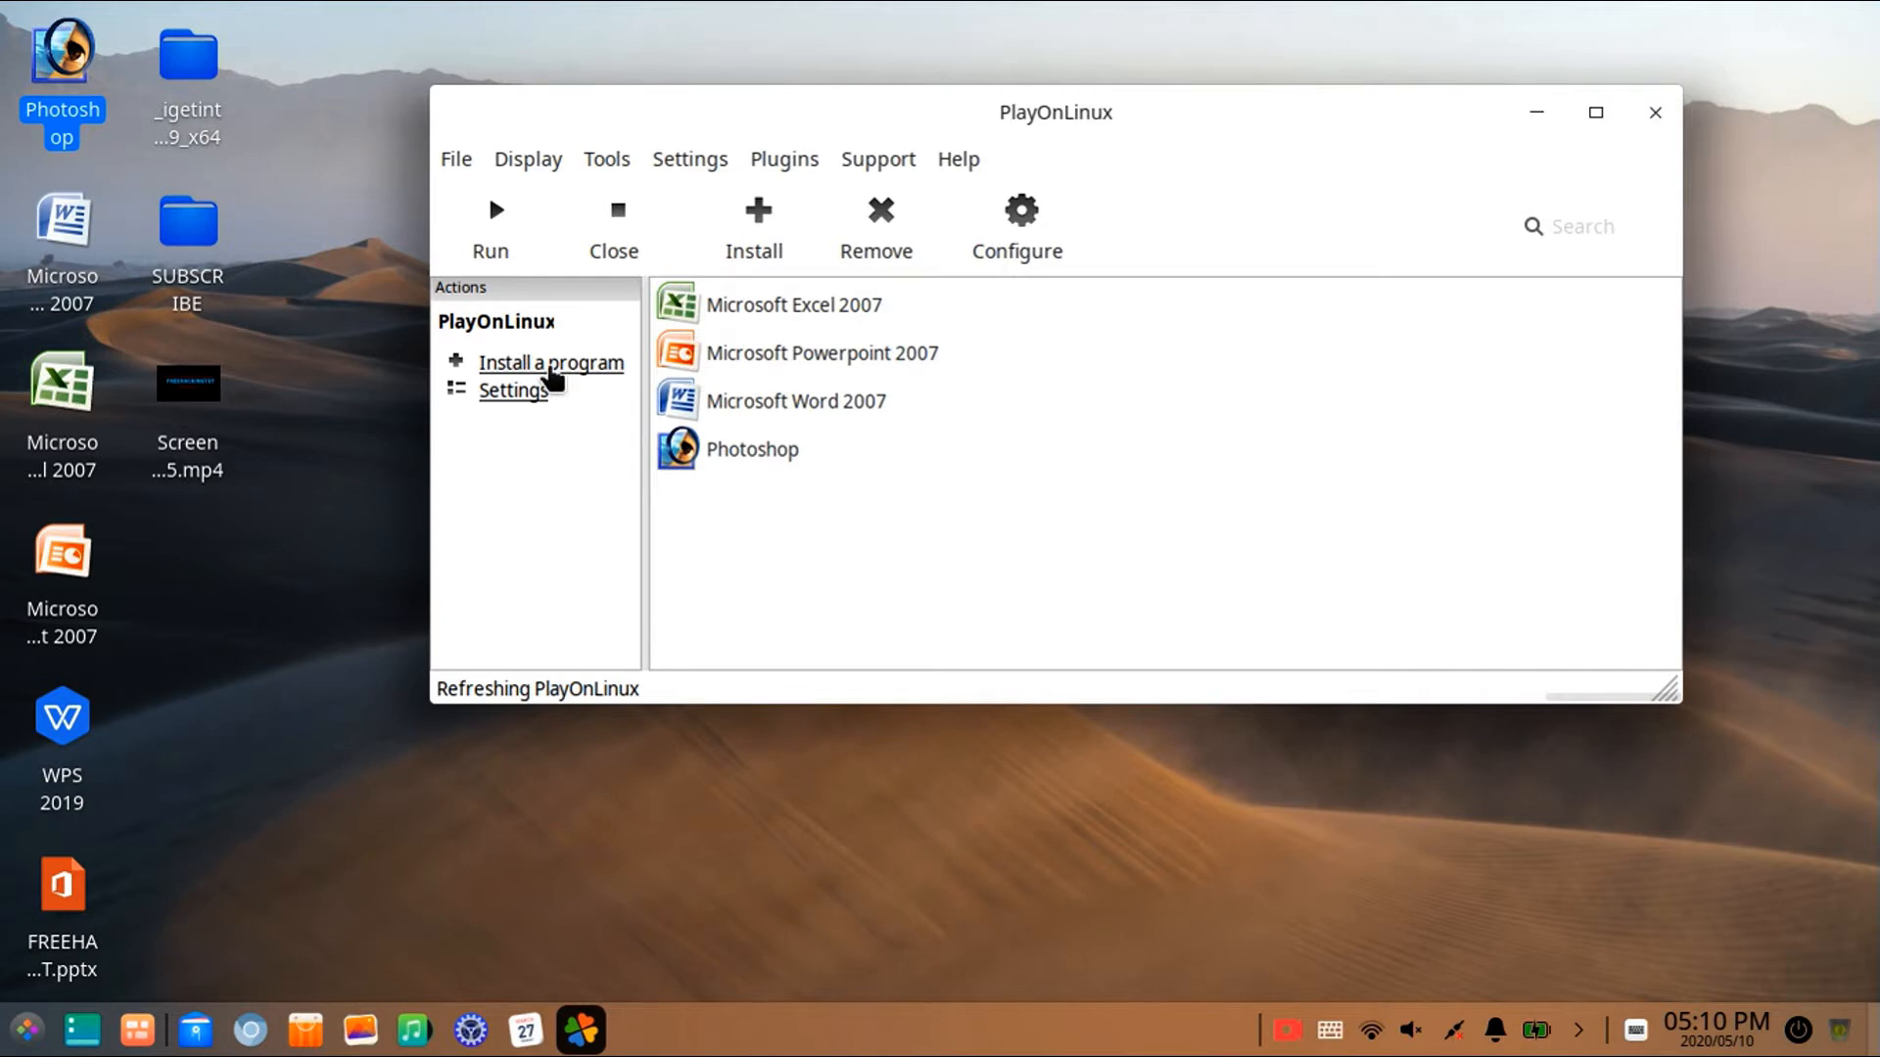
{"action": "left_click", "coordinate": [551, 363]}
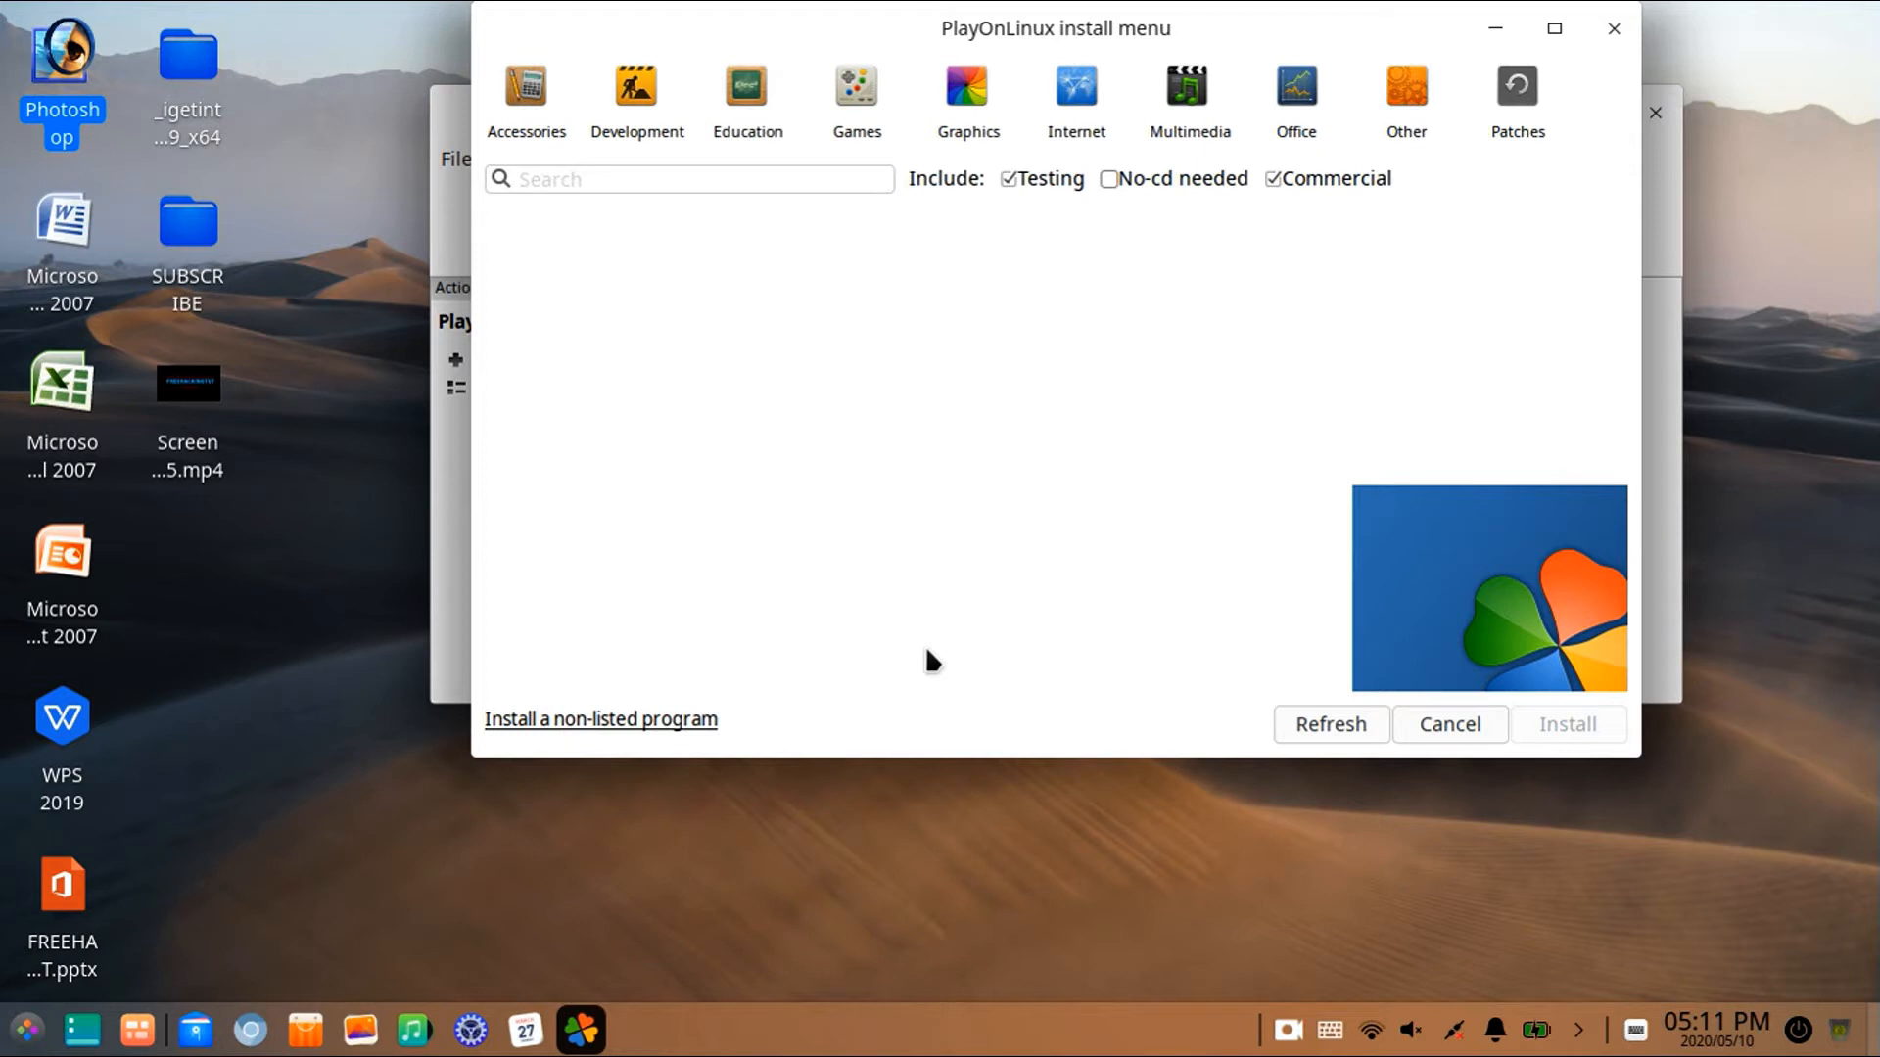
{"action": "mouse_move", "coordinate": [1177, 339]}
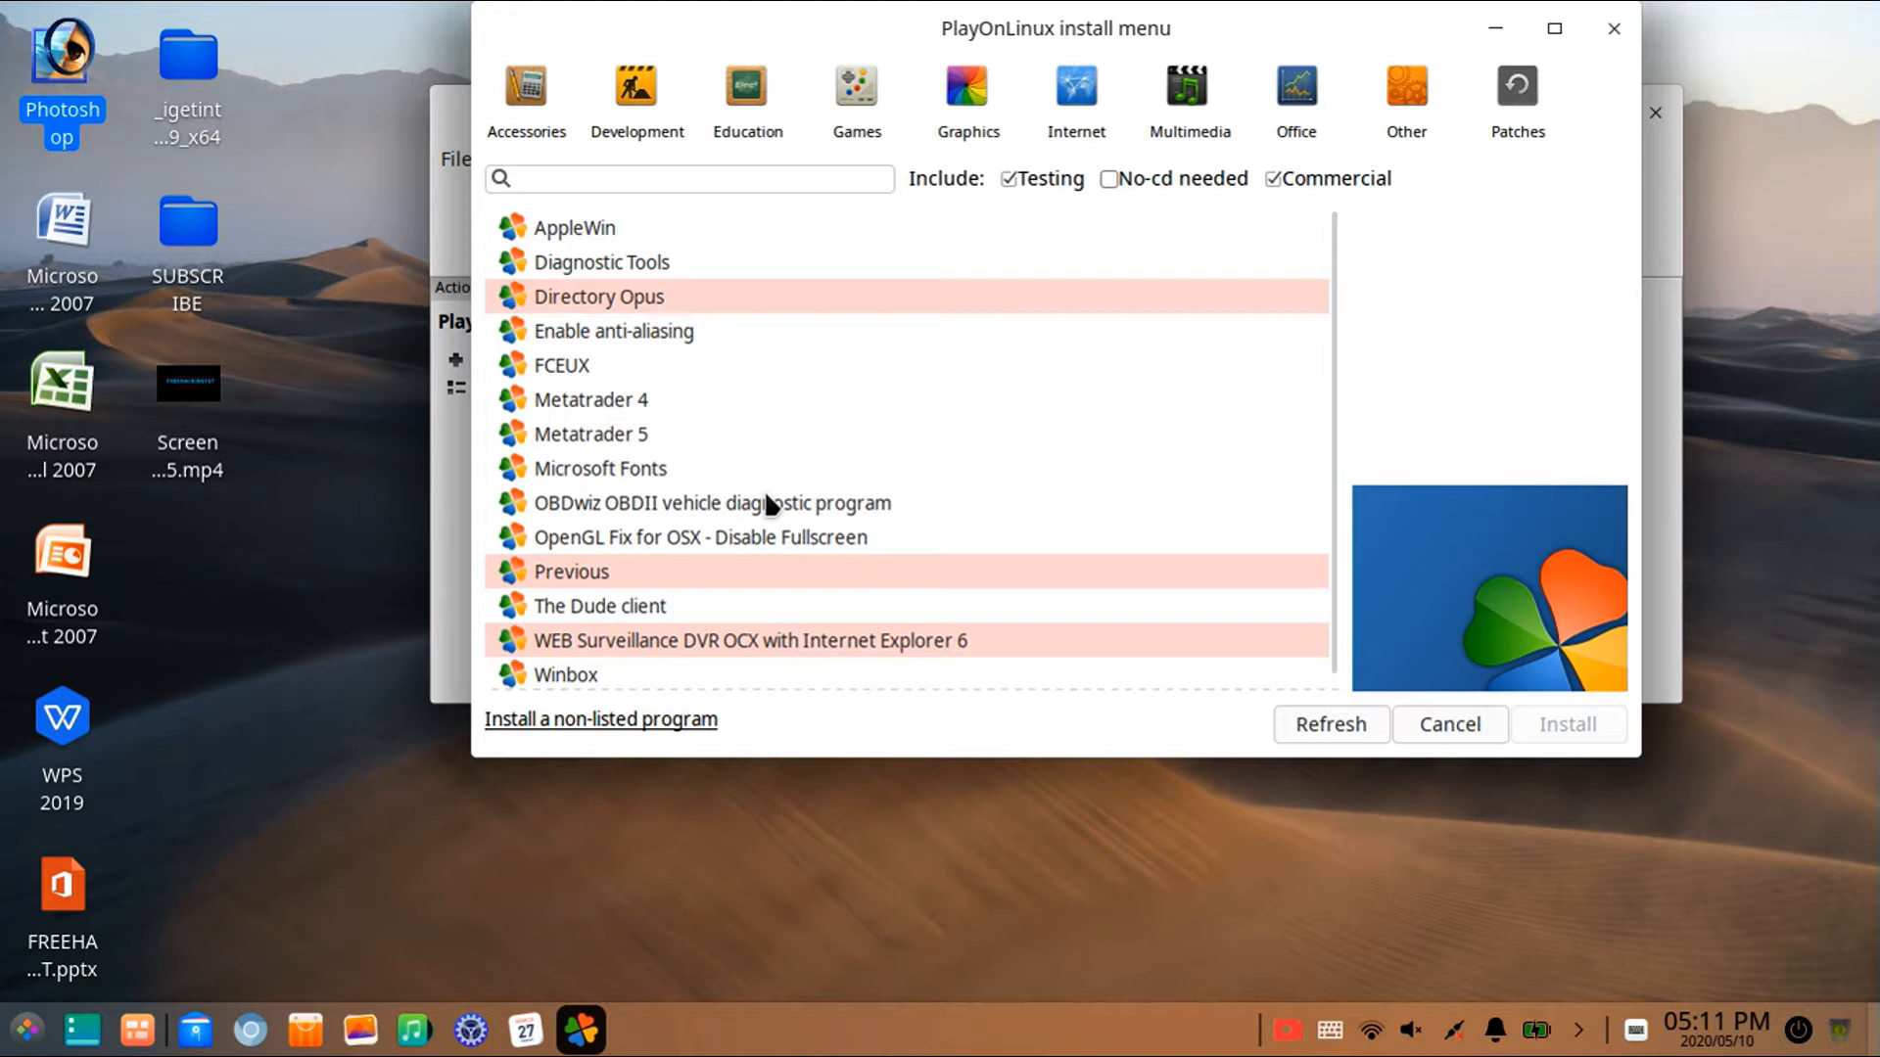
Select the Microsoft Fonts patch and start its installer wizard
{"action": "left_click", "coordinate": [601, 468]}
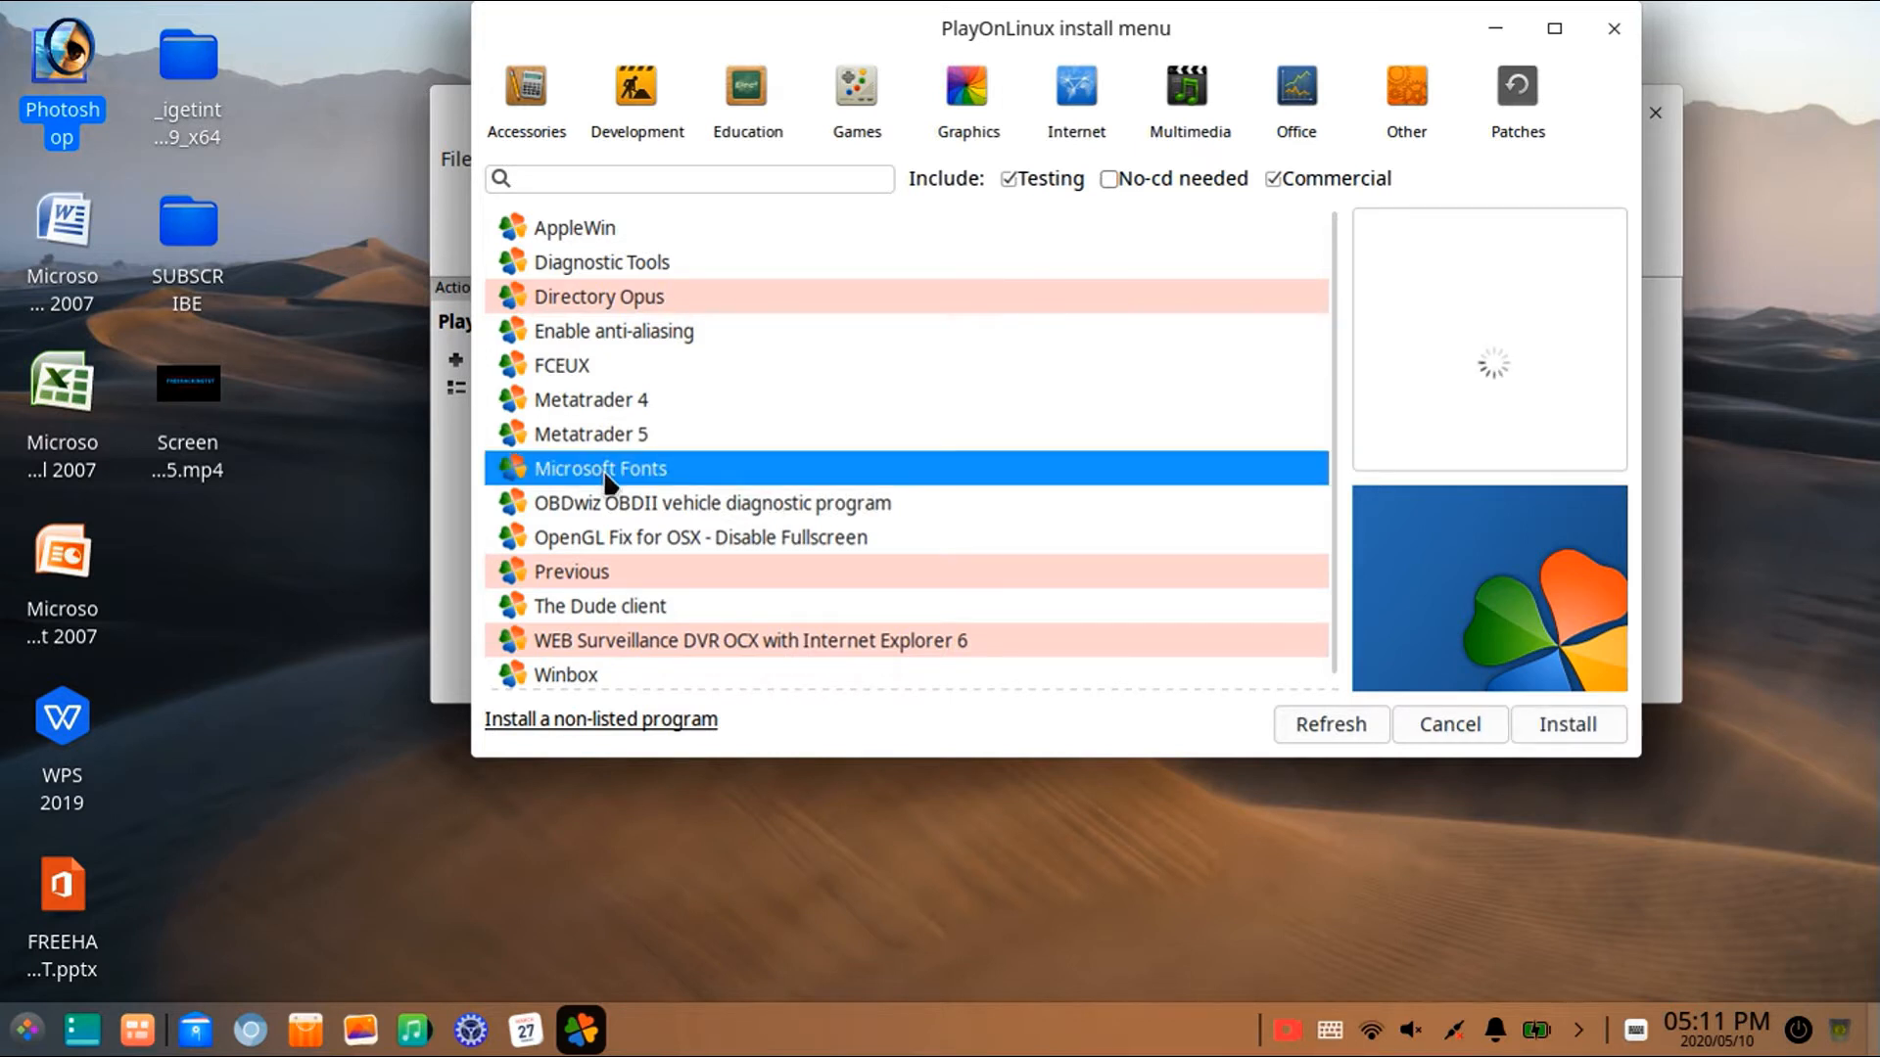
{"action": "left_click", "coordinate": [1447, 724]}
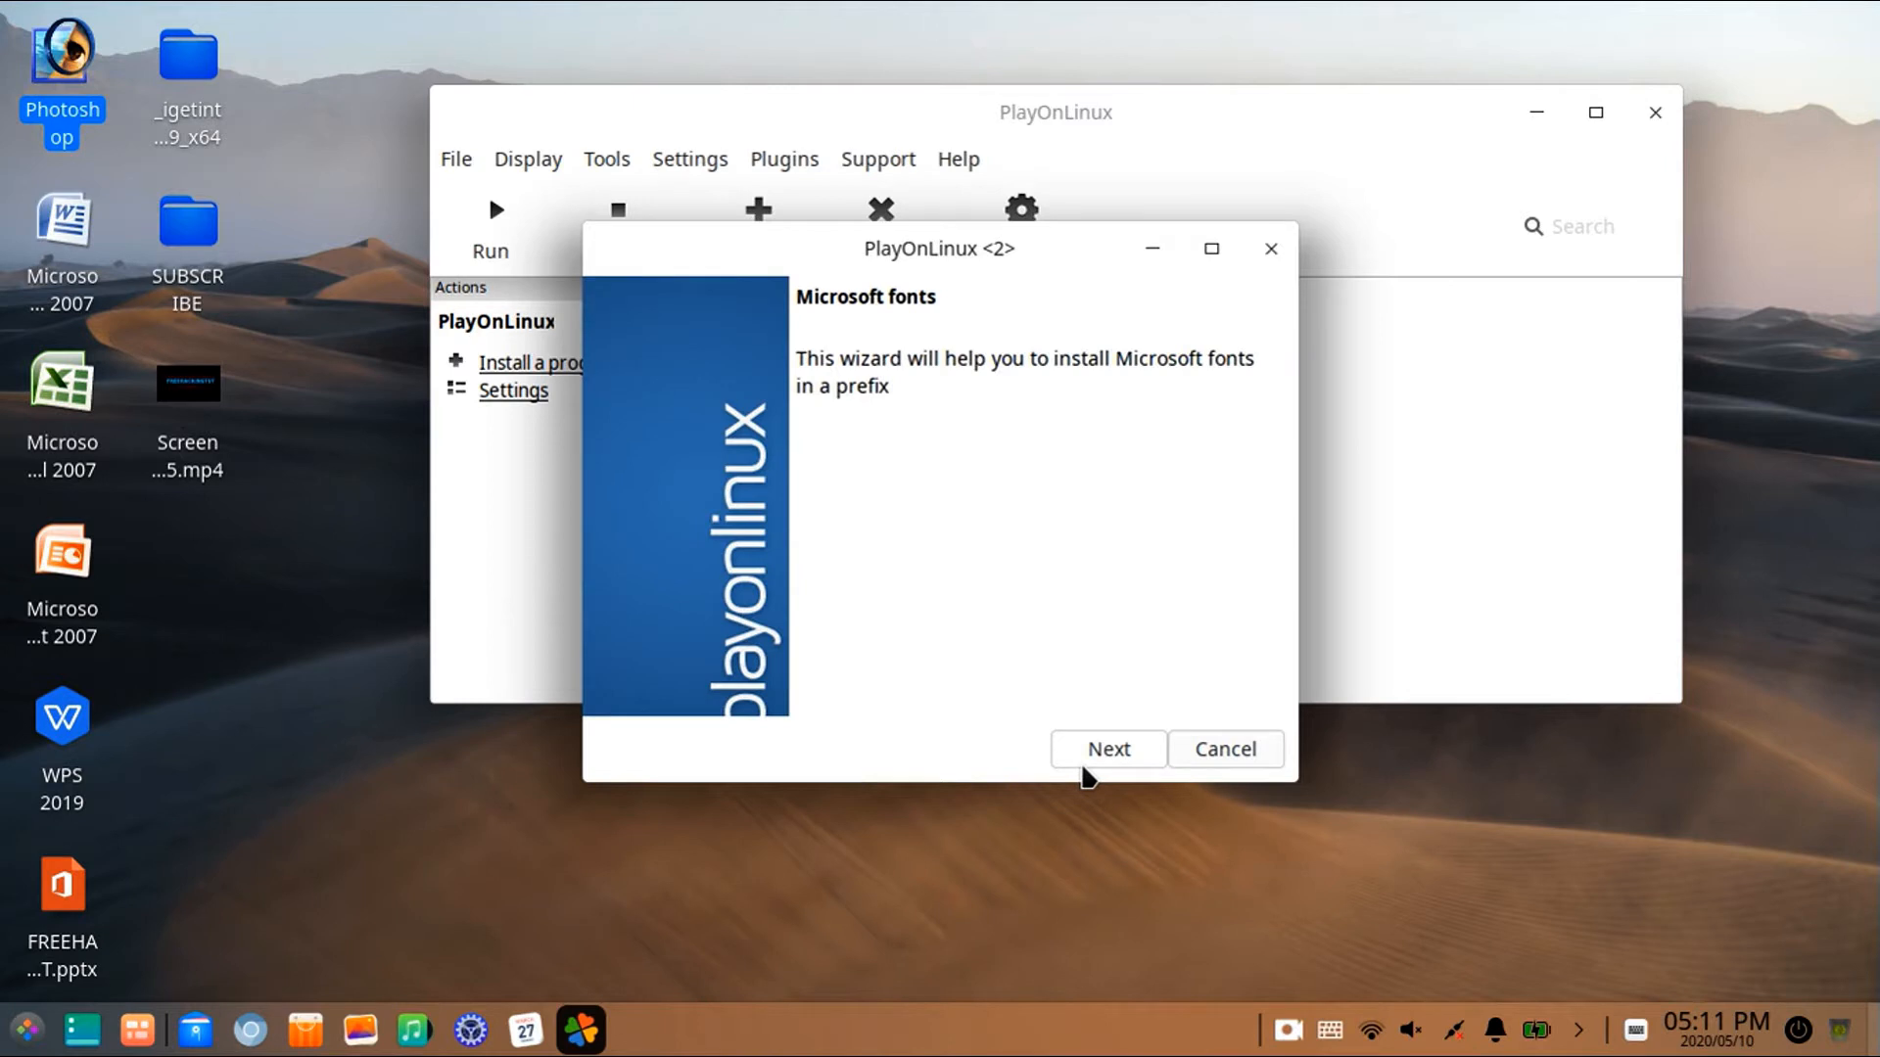
{"action": "mouse_move", "coordinate": [1105, 763]}
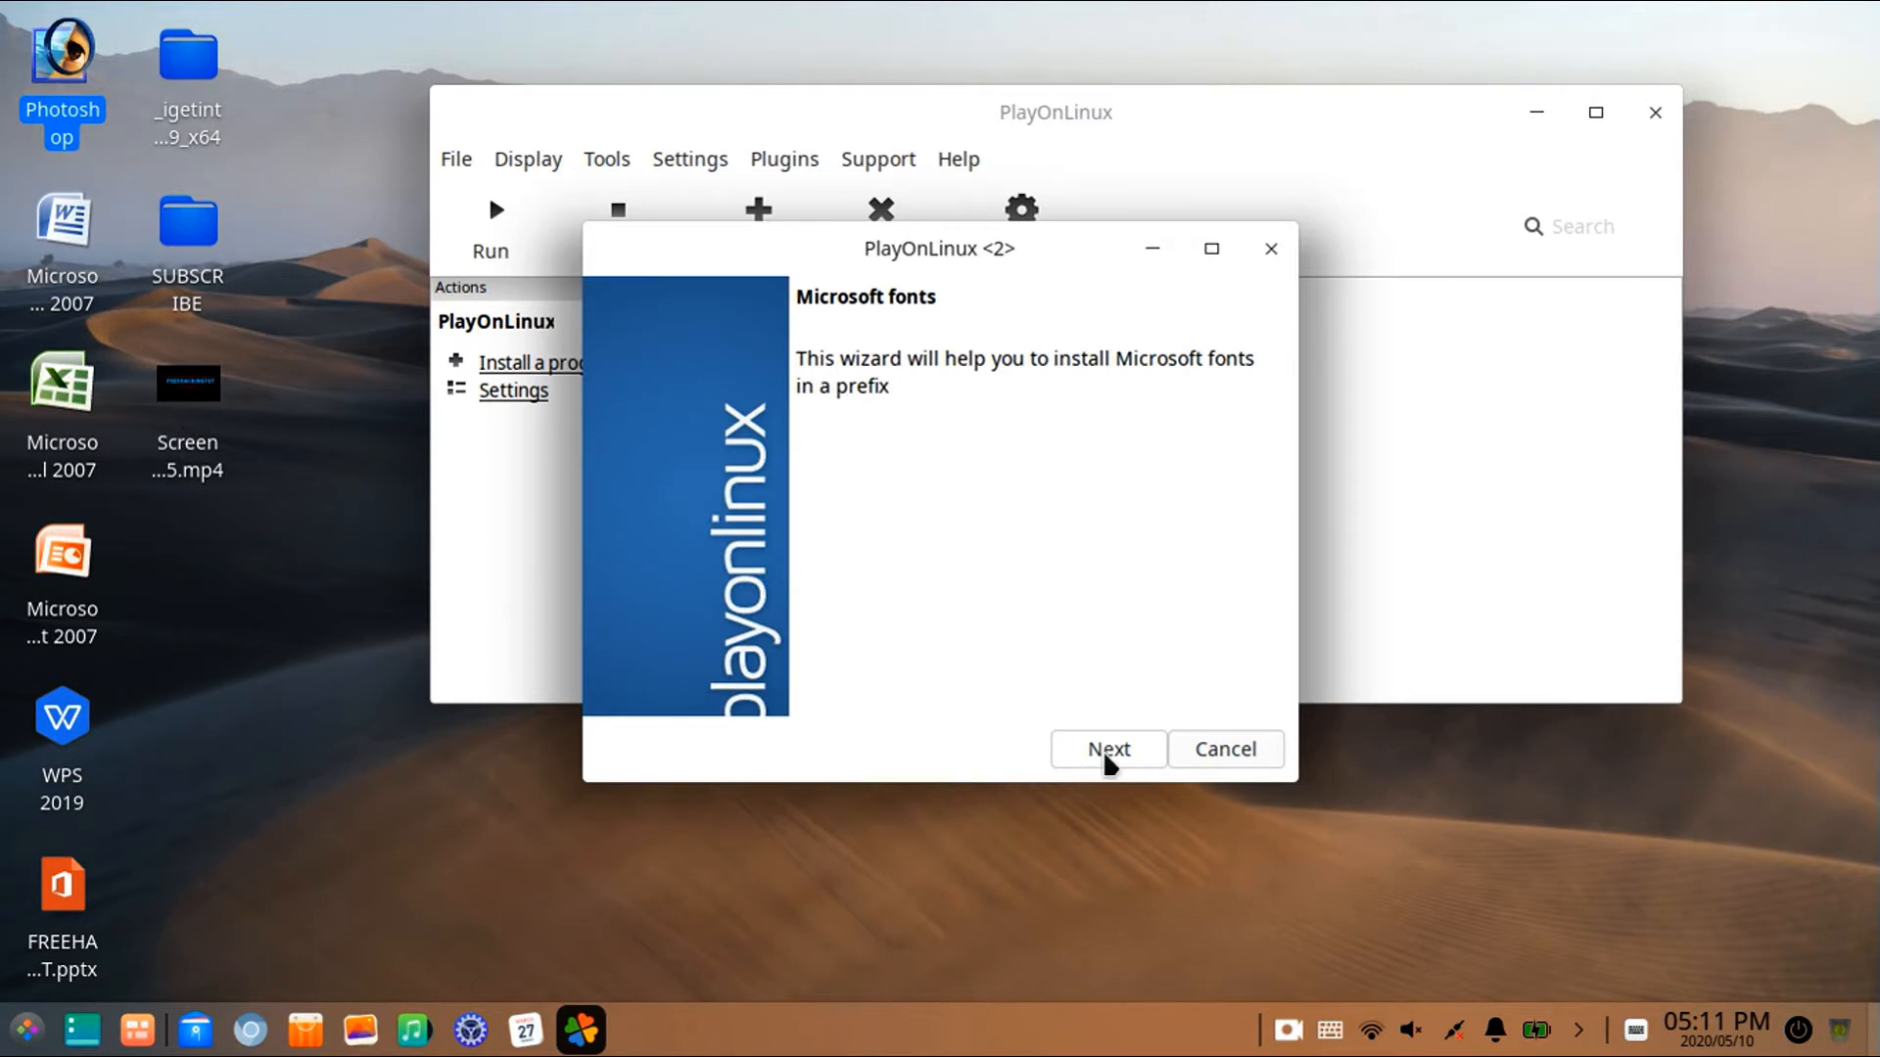
Advance the wizard, choose the Photoshop prefix and begin downloading the Microsoft fonts
{"action": "left_click", "coordinate": [1106, 748]}
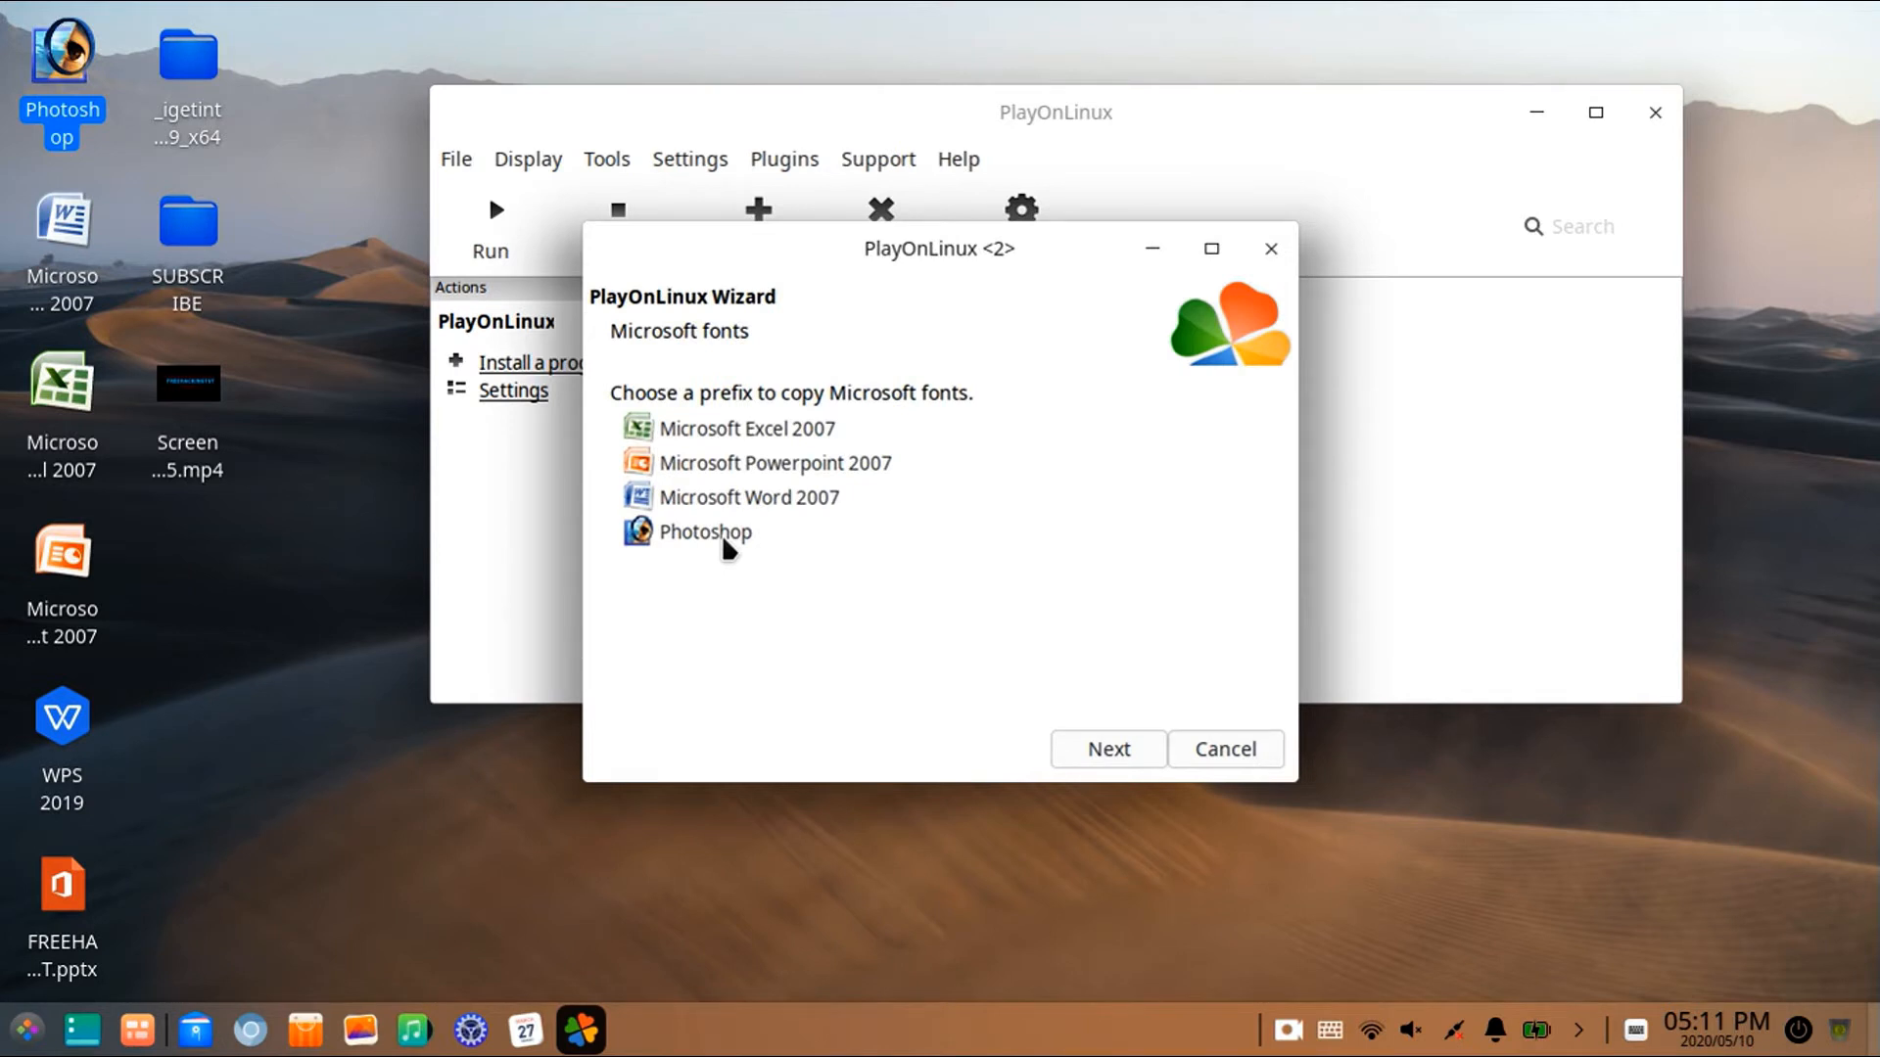
{"action": "left_click", "coordinate": [1106, 748]}
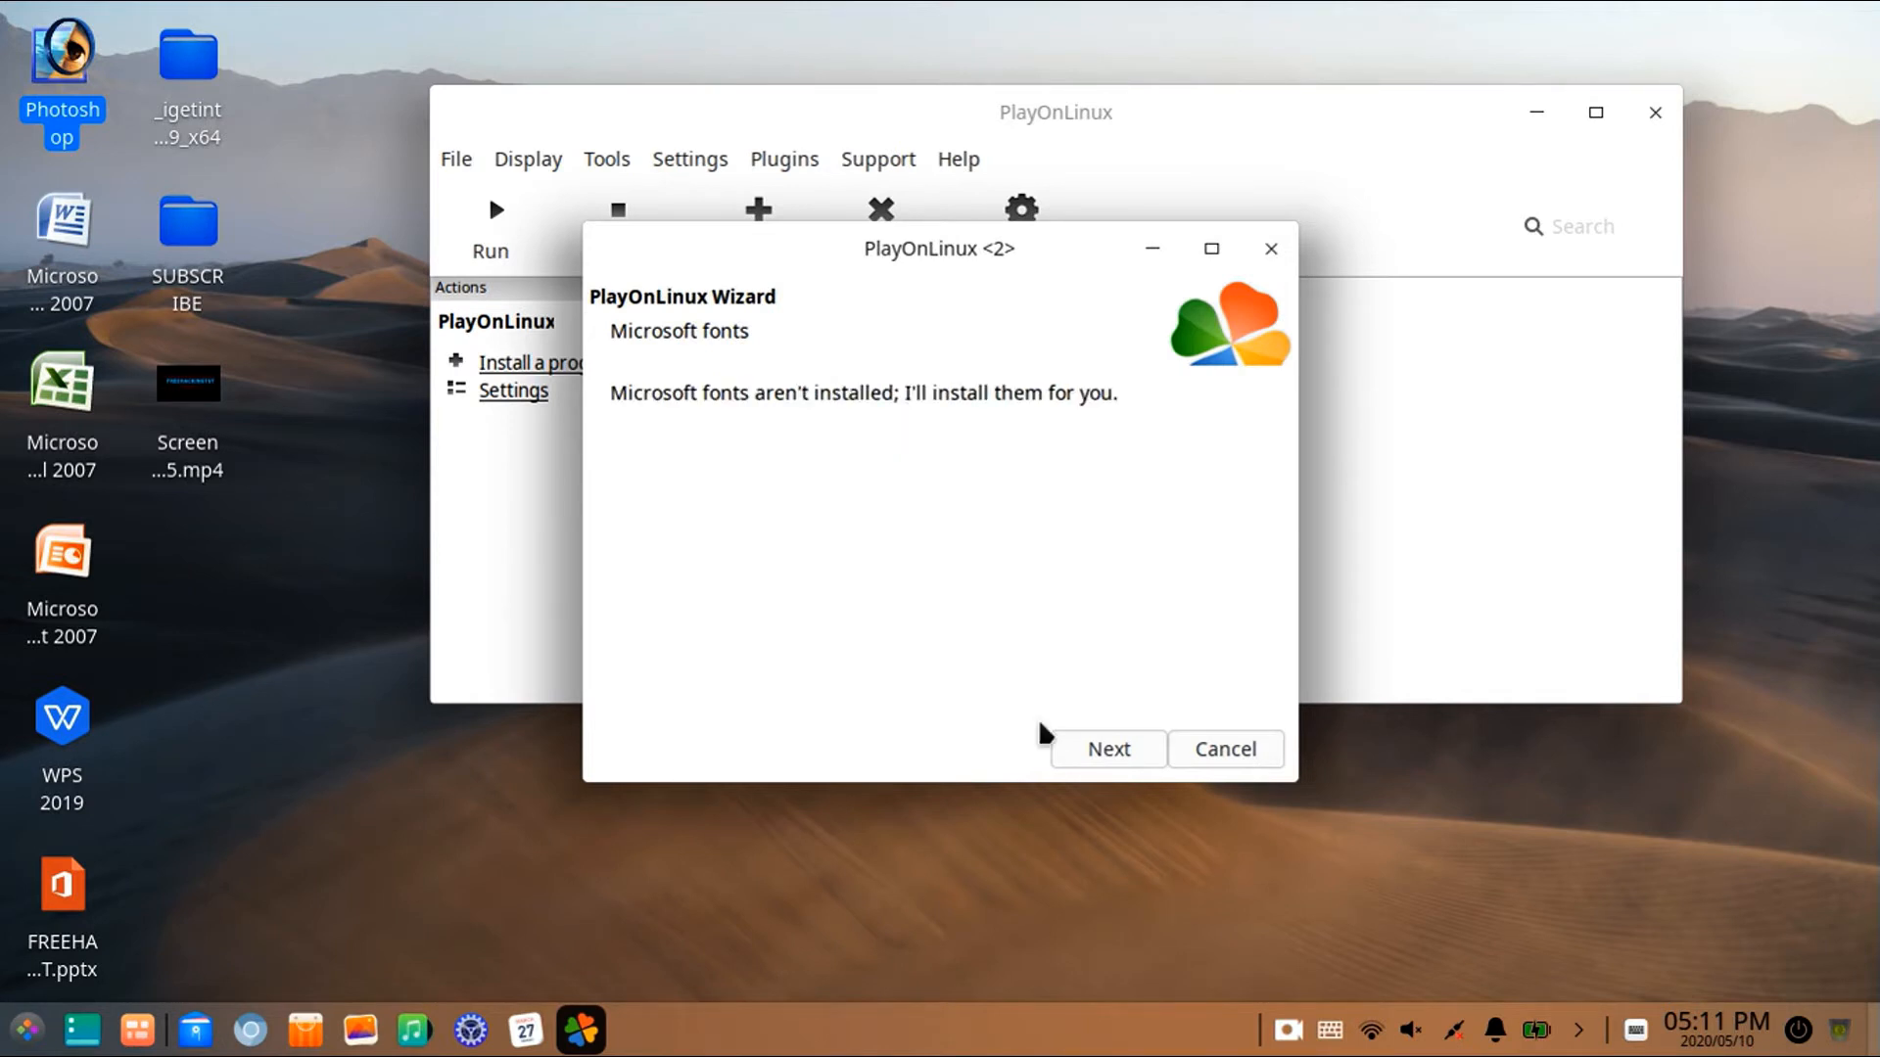
{"action": "mouse_move", "coordinate": [1018, 752]}
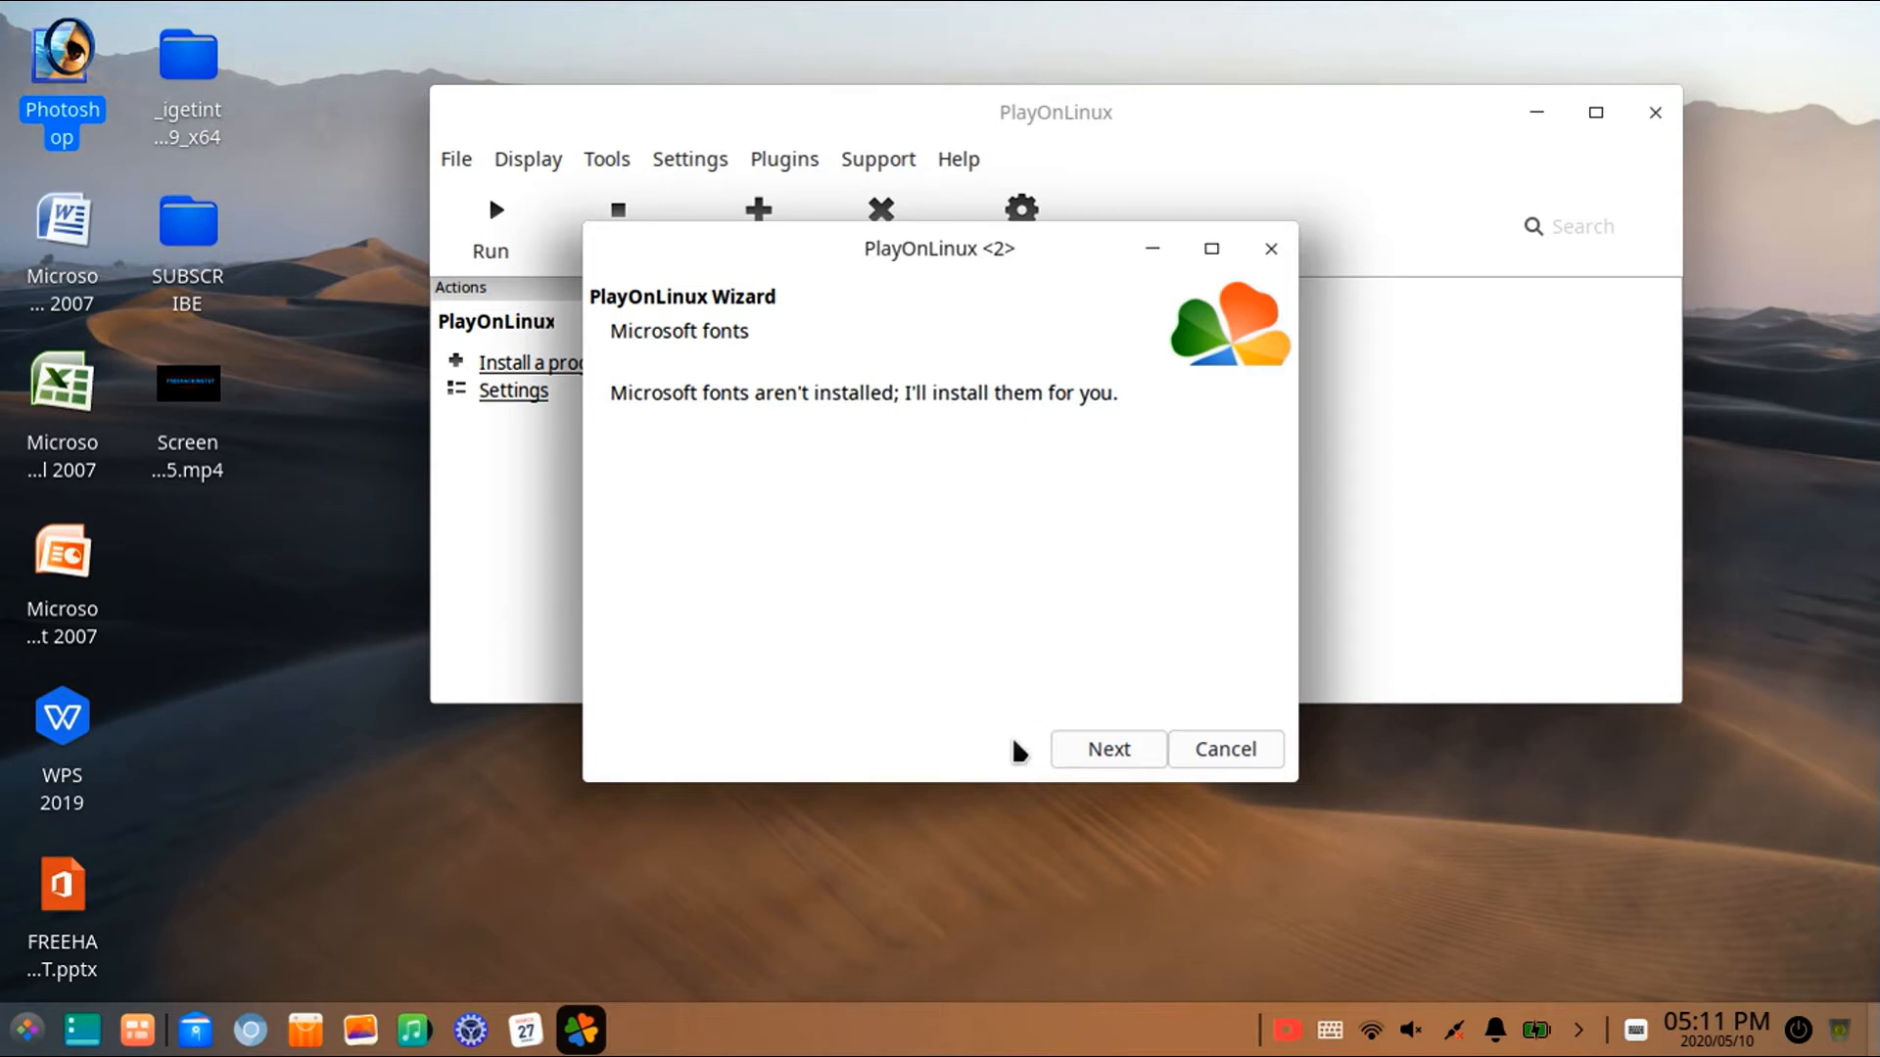
{"action": "mouse_move", "coordinate": [1046, 768]}
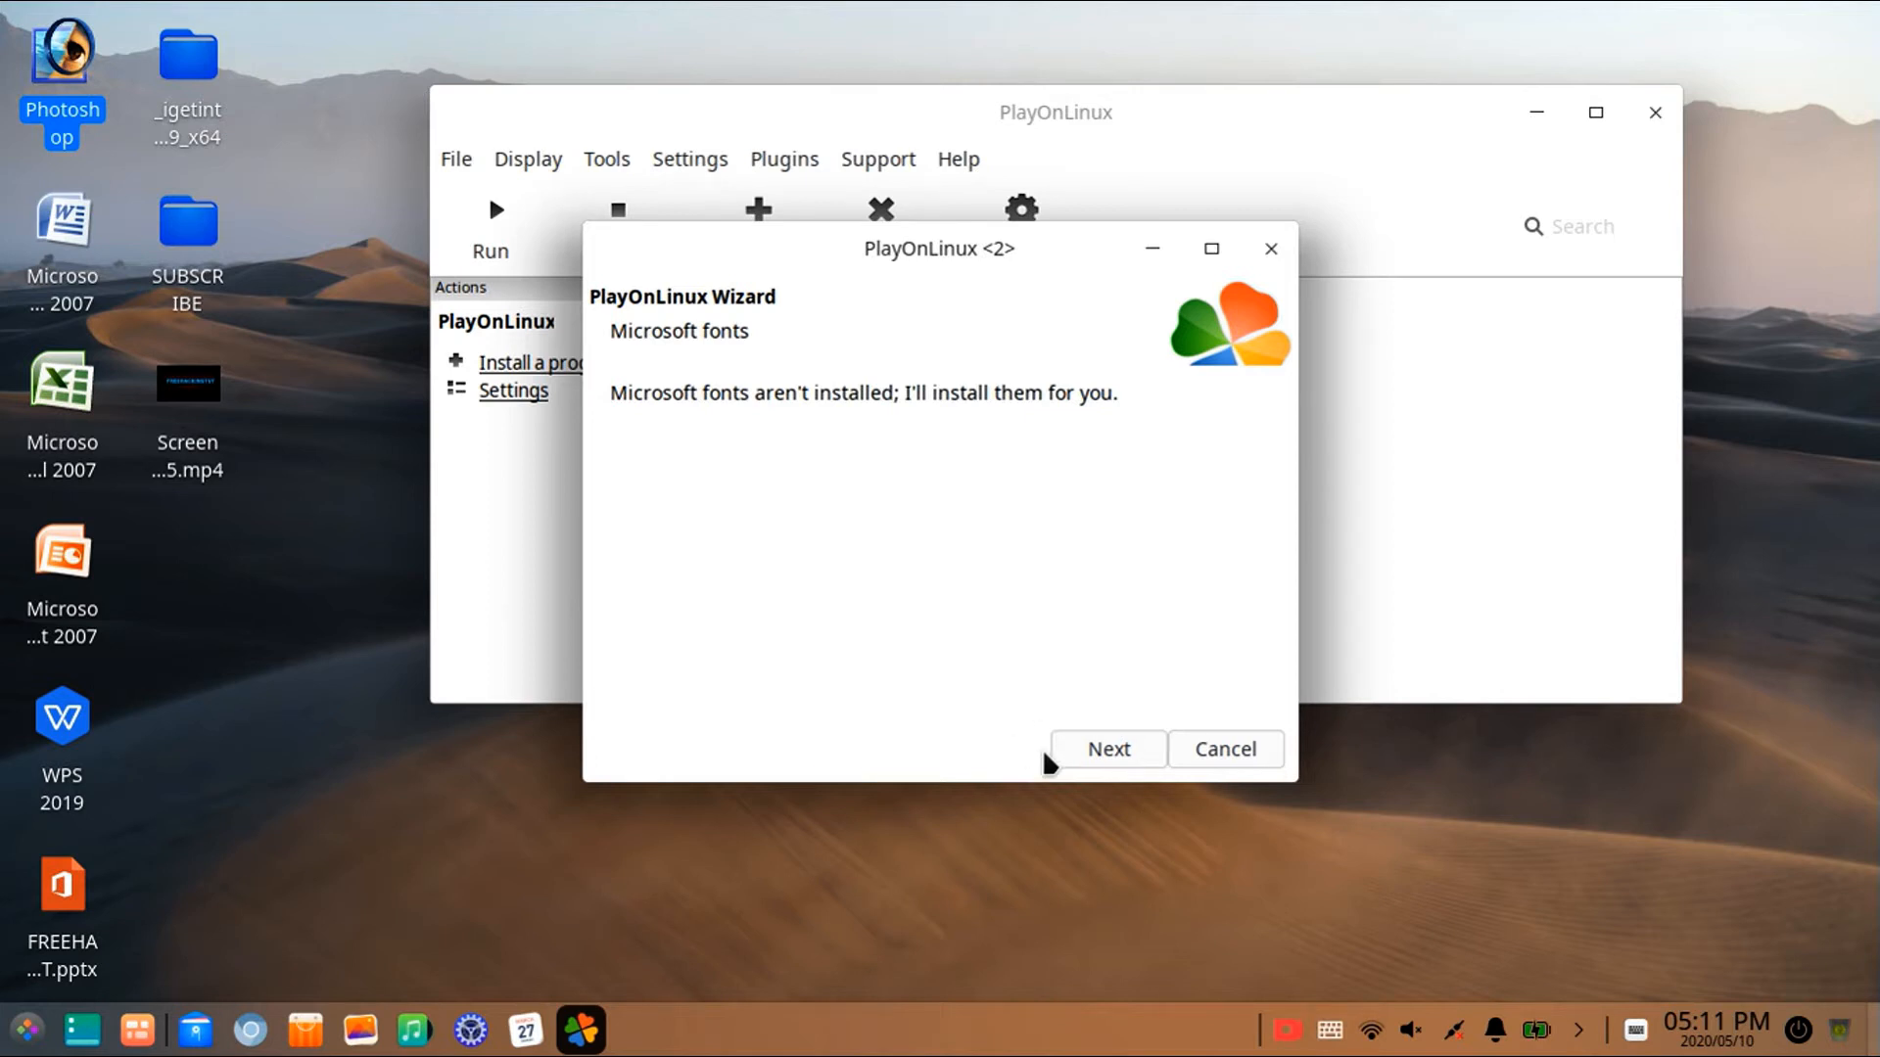
{"action": "mouse_move", "coordinate": [780, 501]}
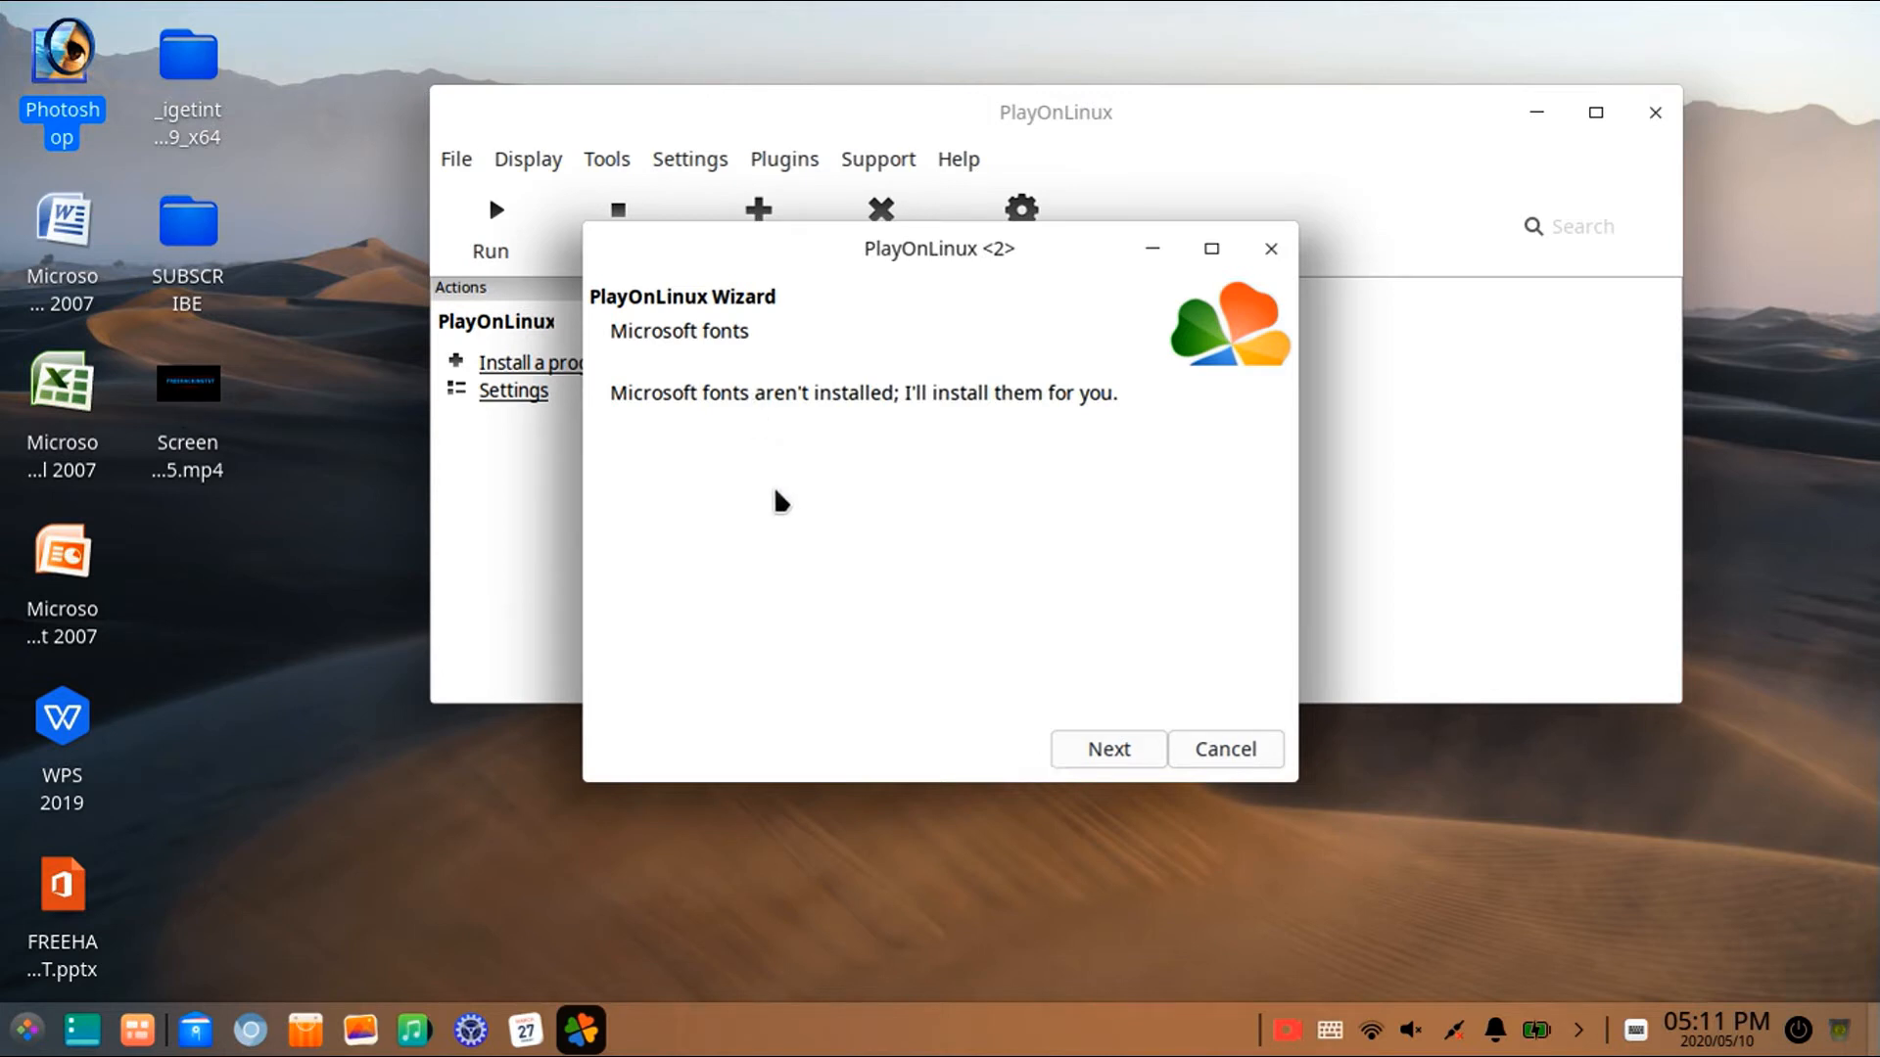
{"action": "mouse_move", "coordinate": [767, 496]}
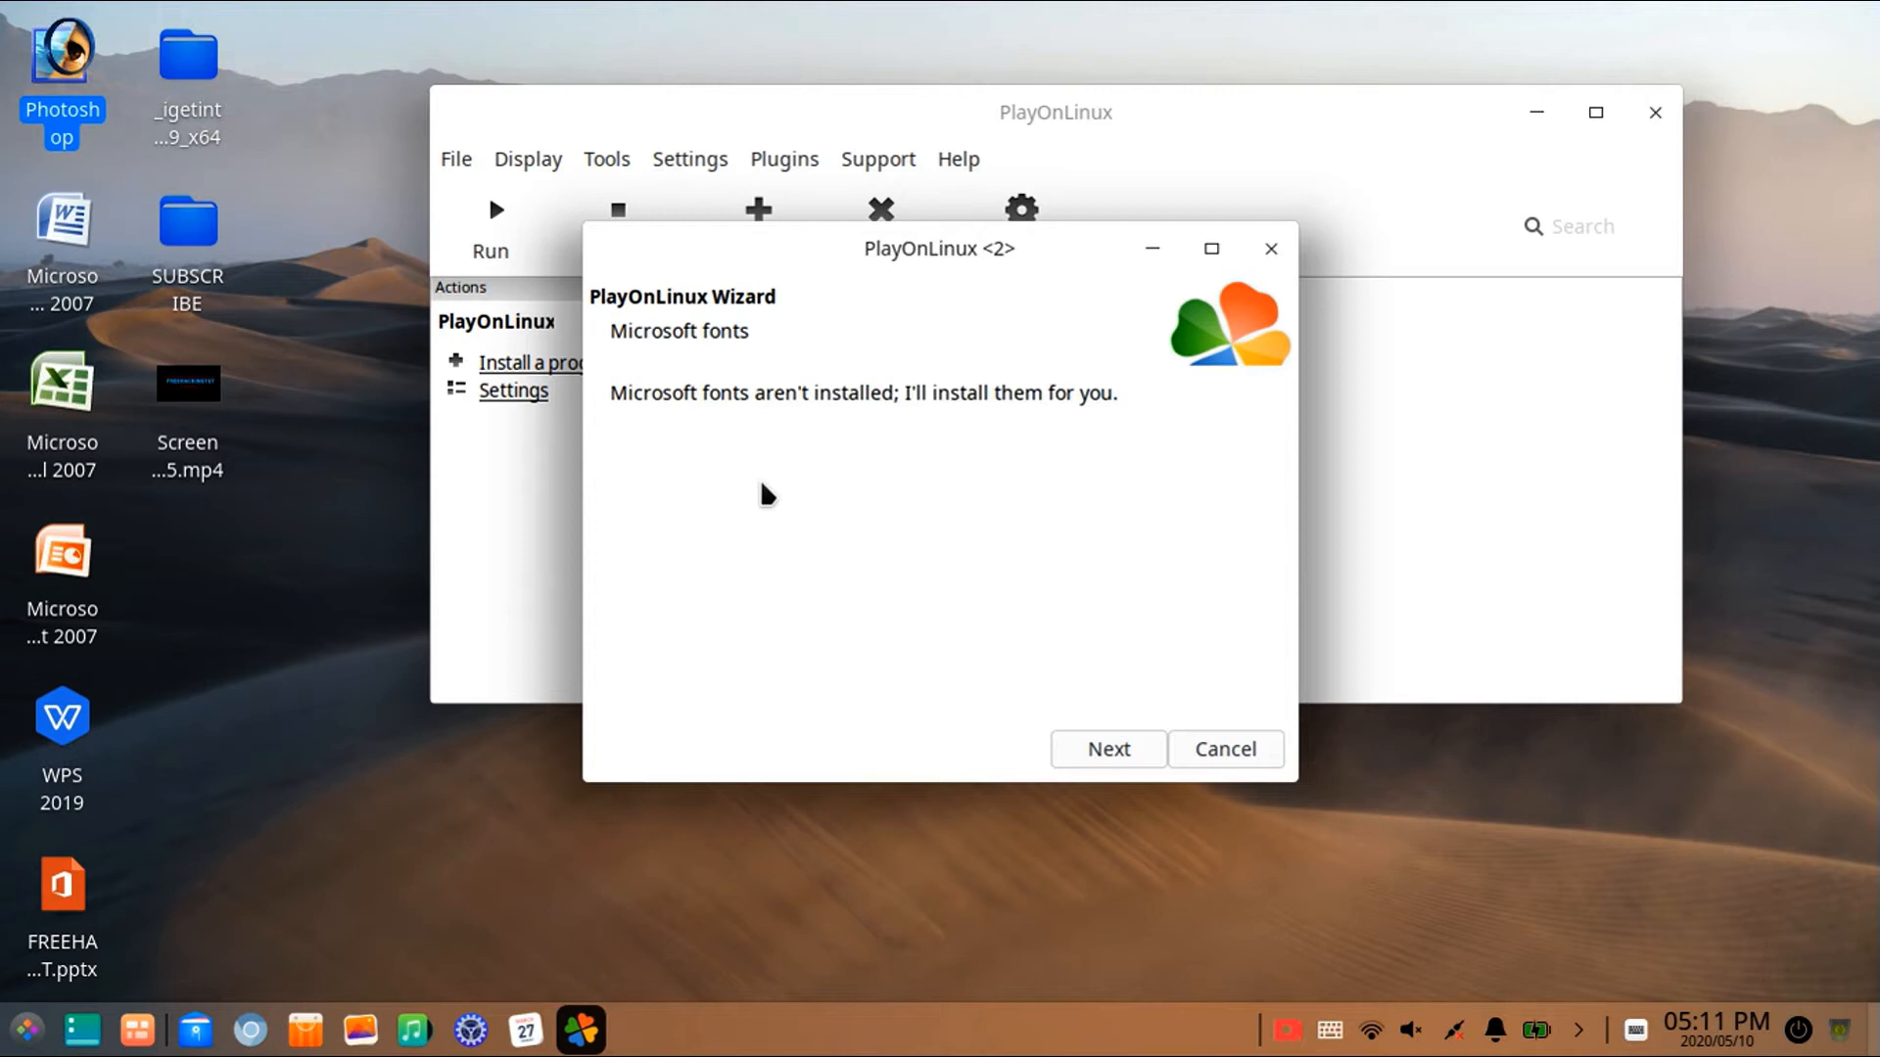
{"action": "mouse_move", "coordinate": [1059, 793]}
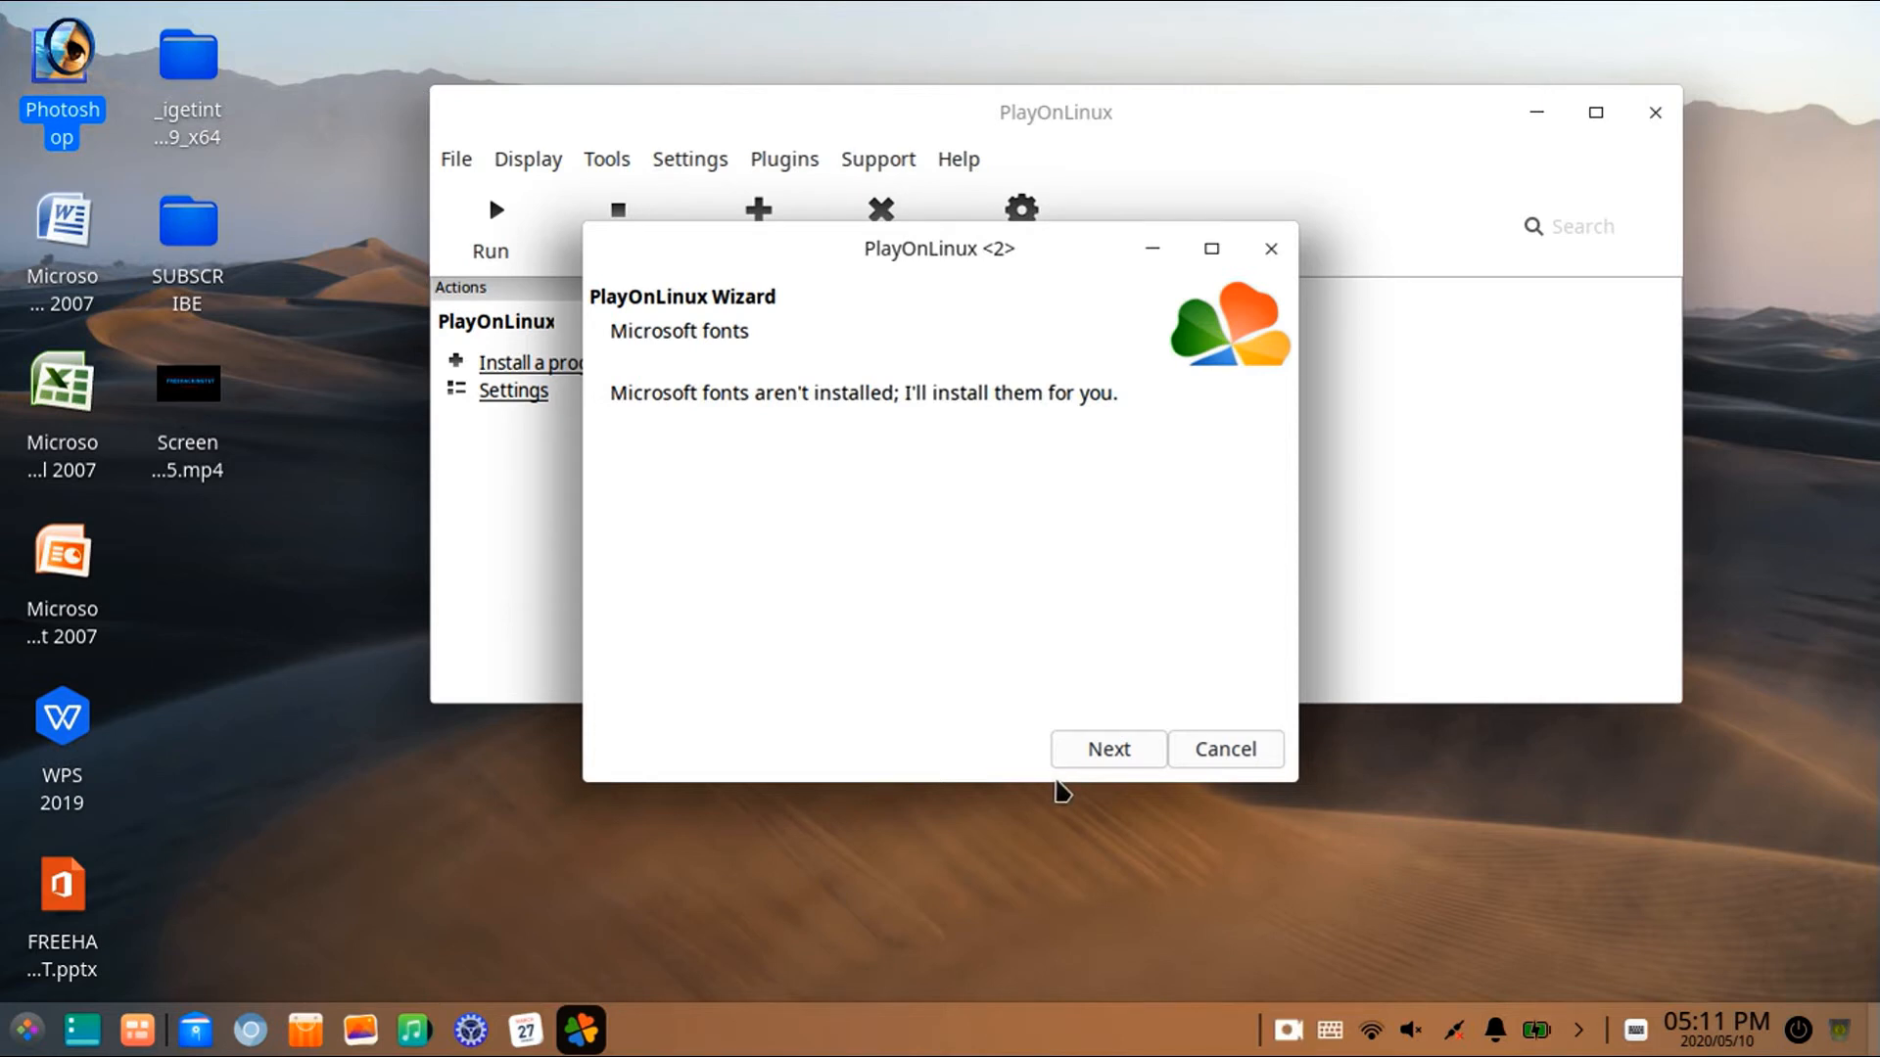
{"action": "left_click", "coordinate": [1104, 748]}
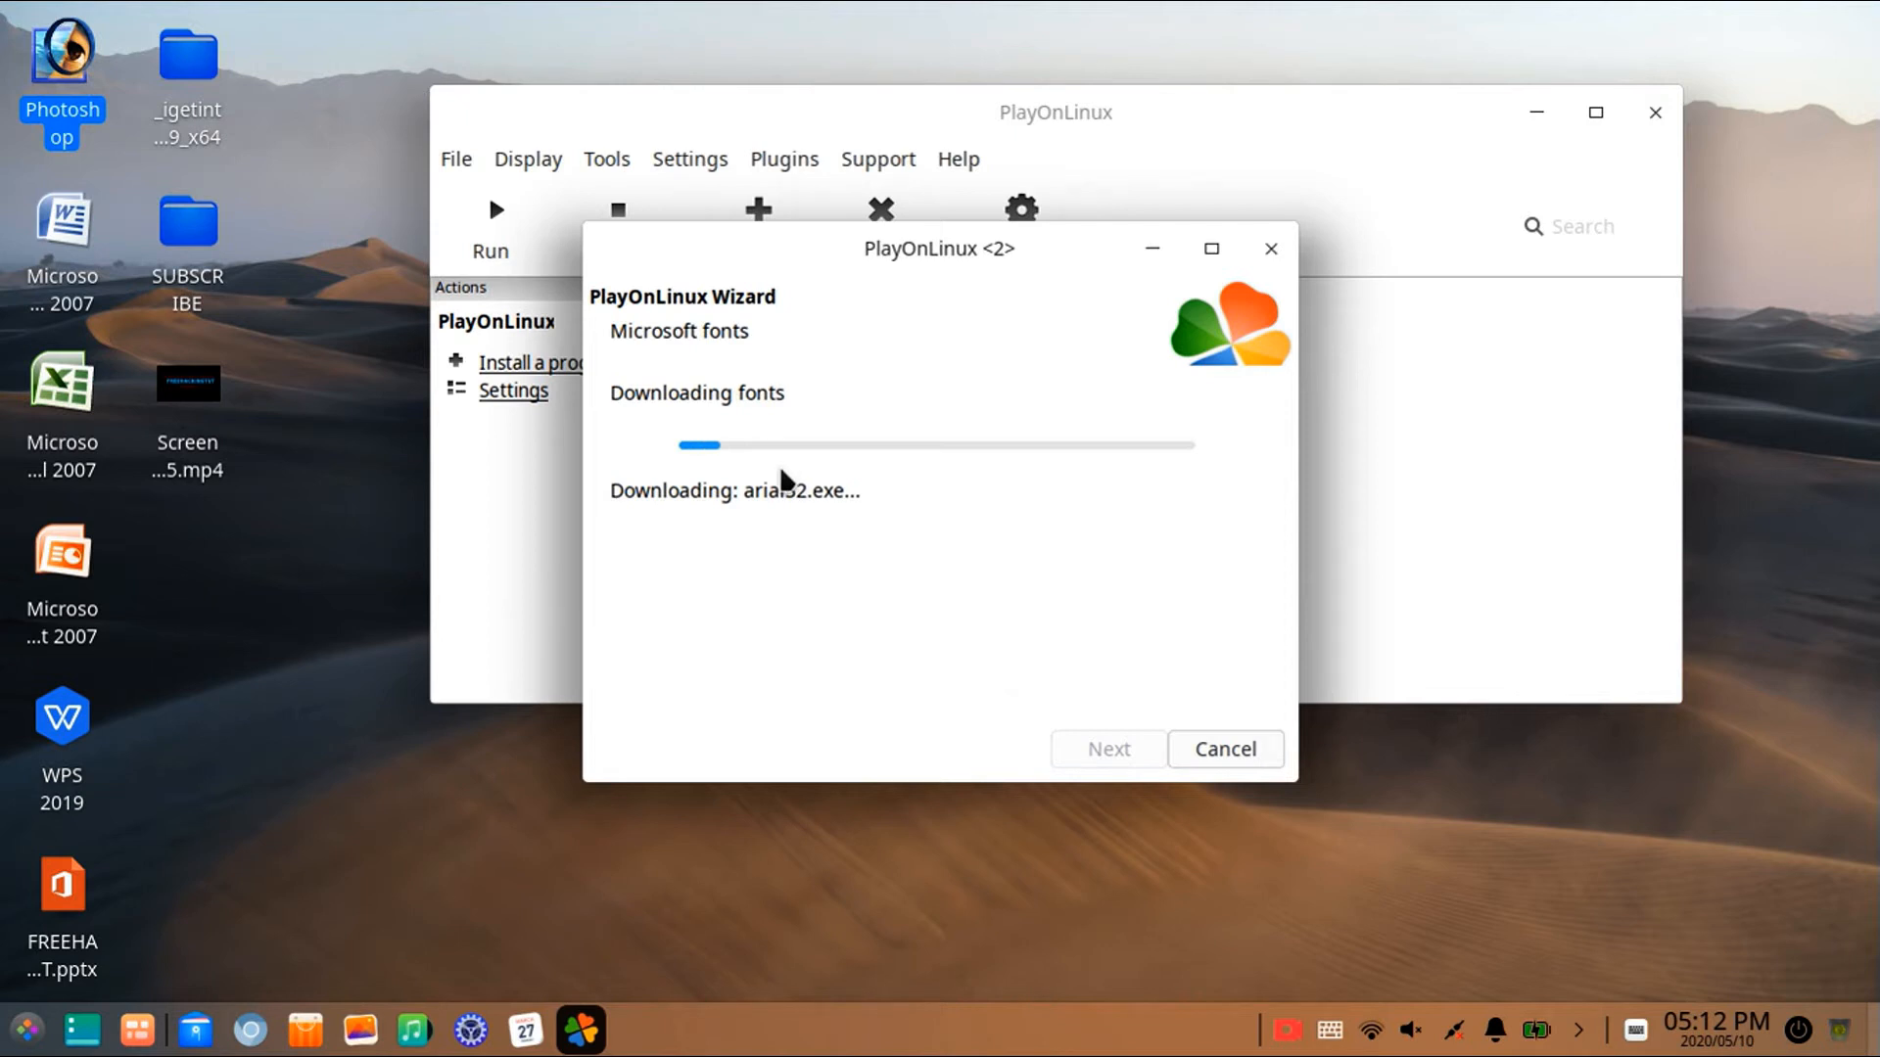
{"action": "mouse_move", "coordinate": [869, 548]}
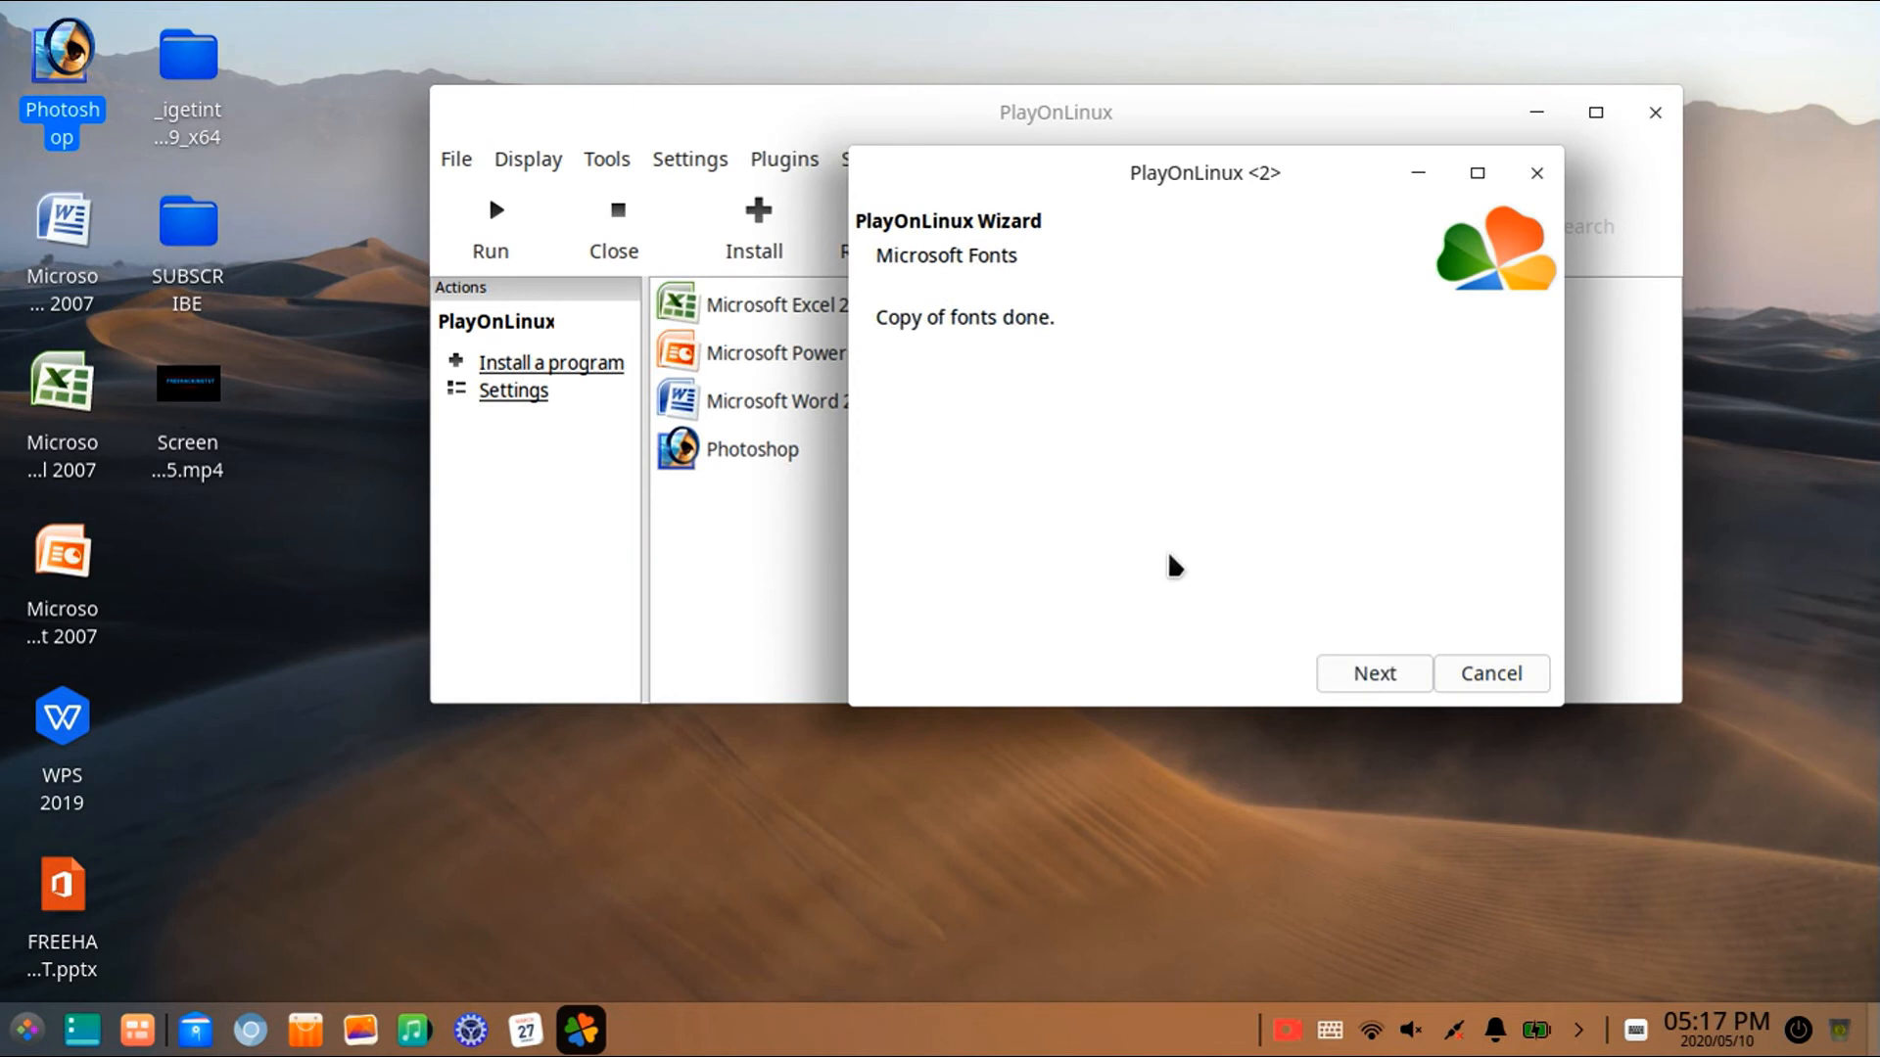
{"action": "mouse_move", "coordinate": [1275, 756]}
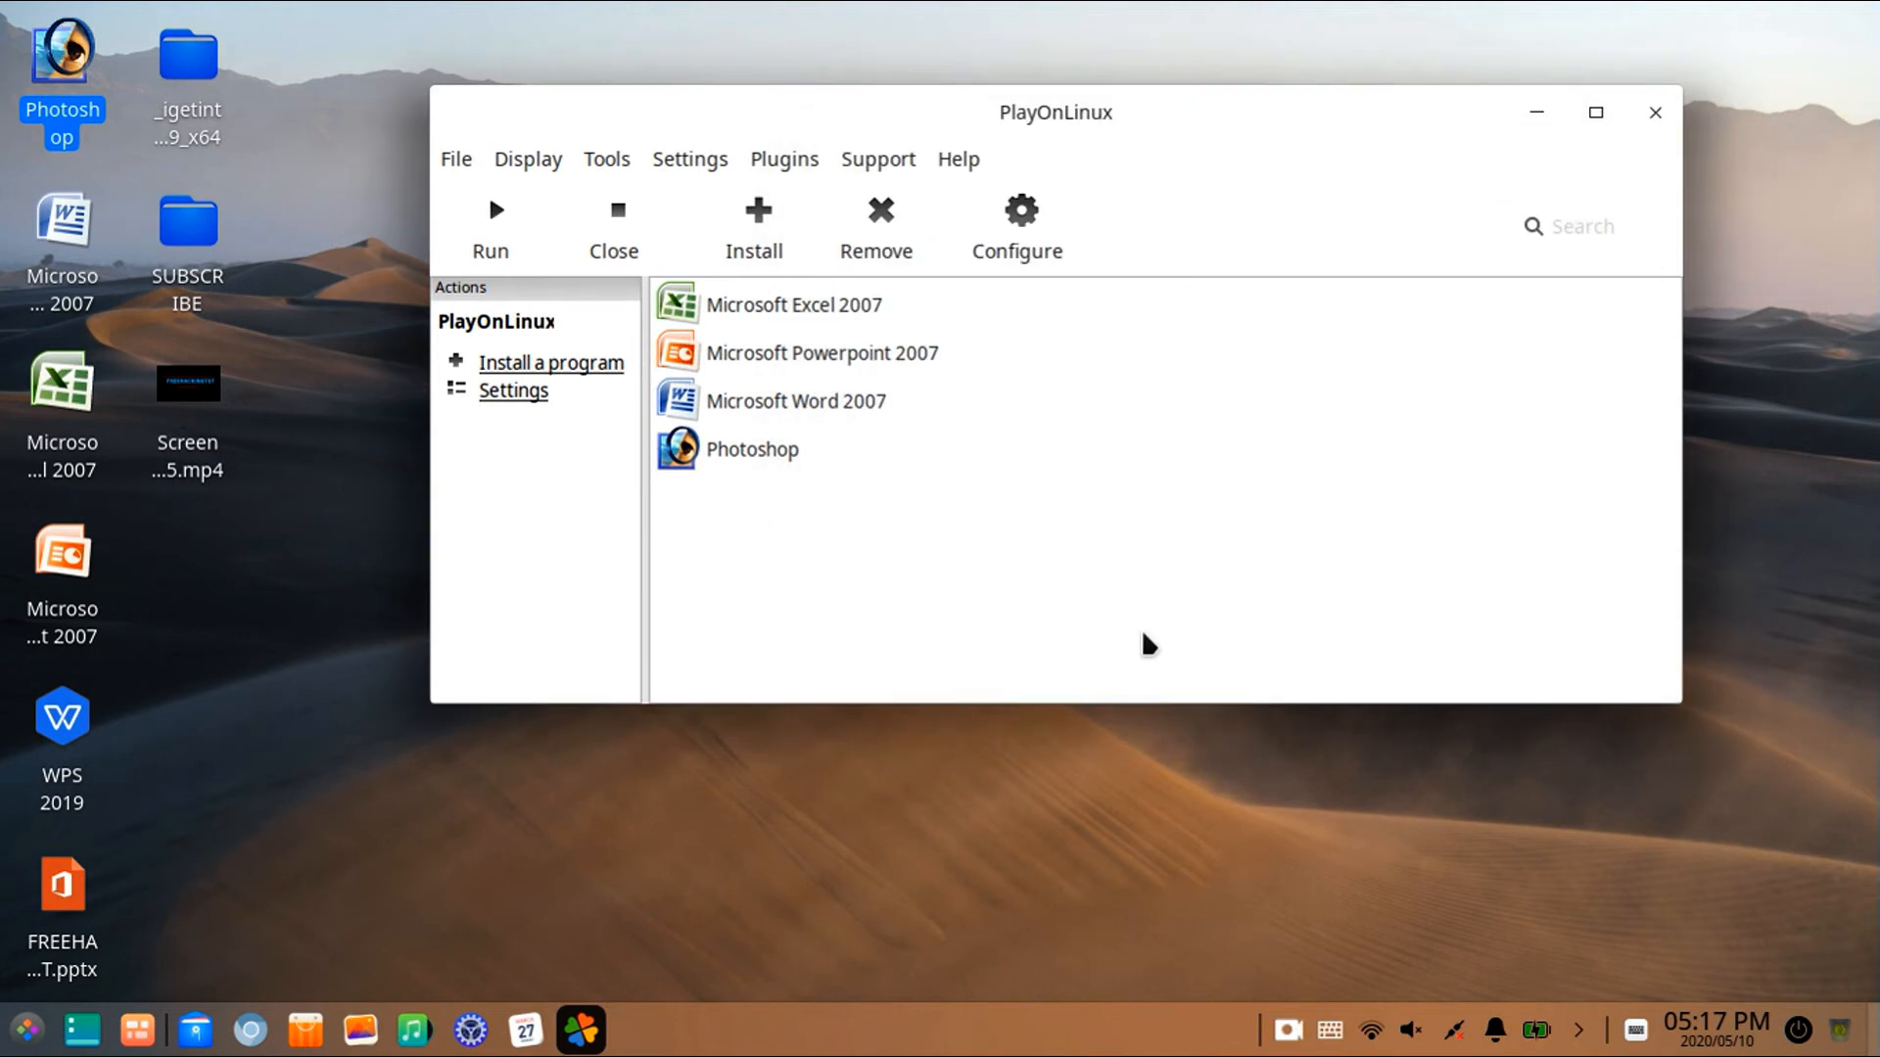
{"action": "mouse_move", "coordinate": [1140, 658]}
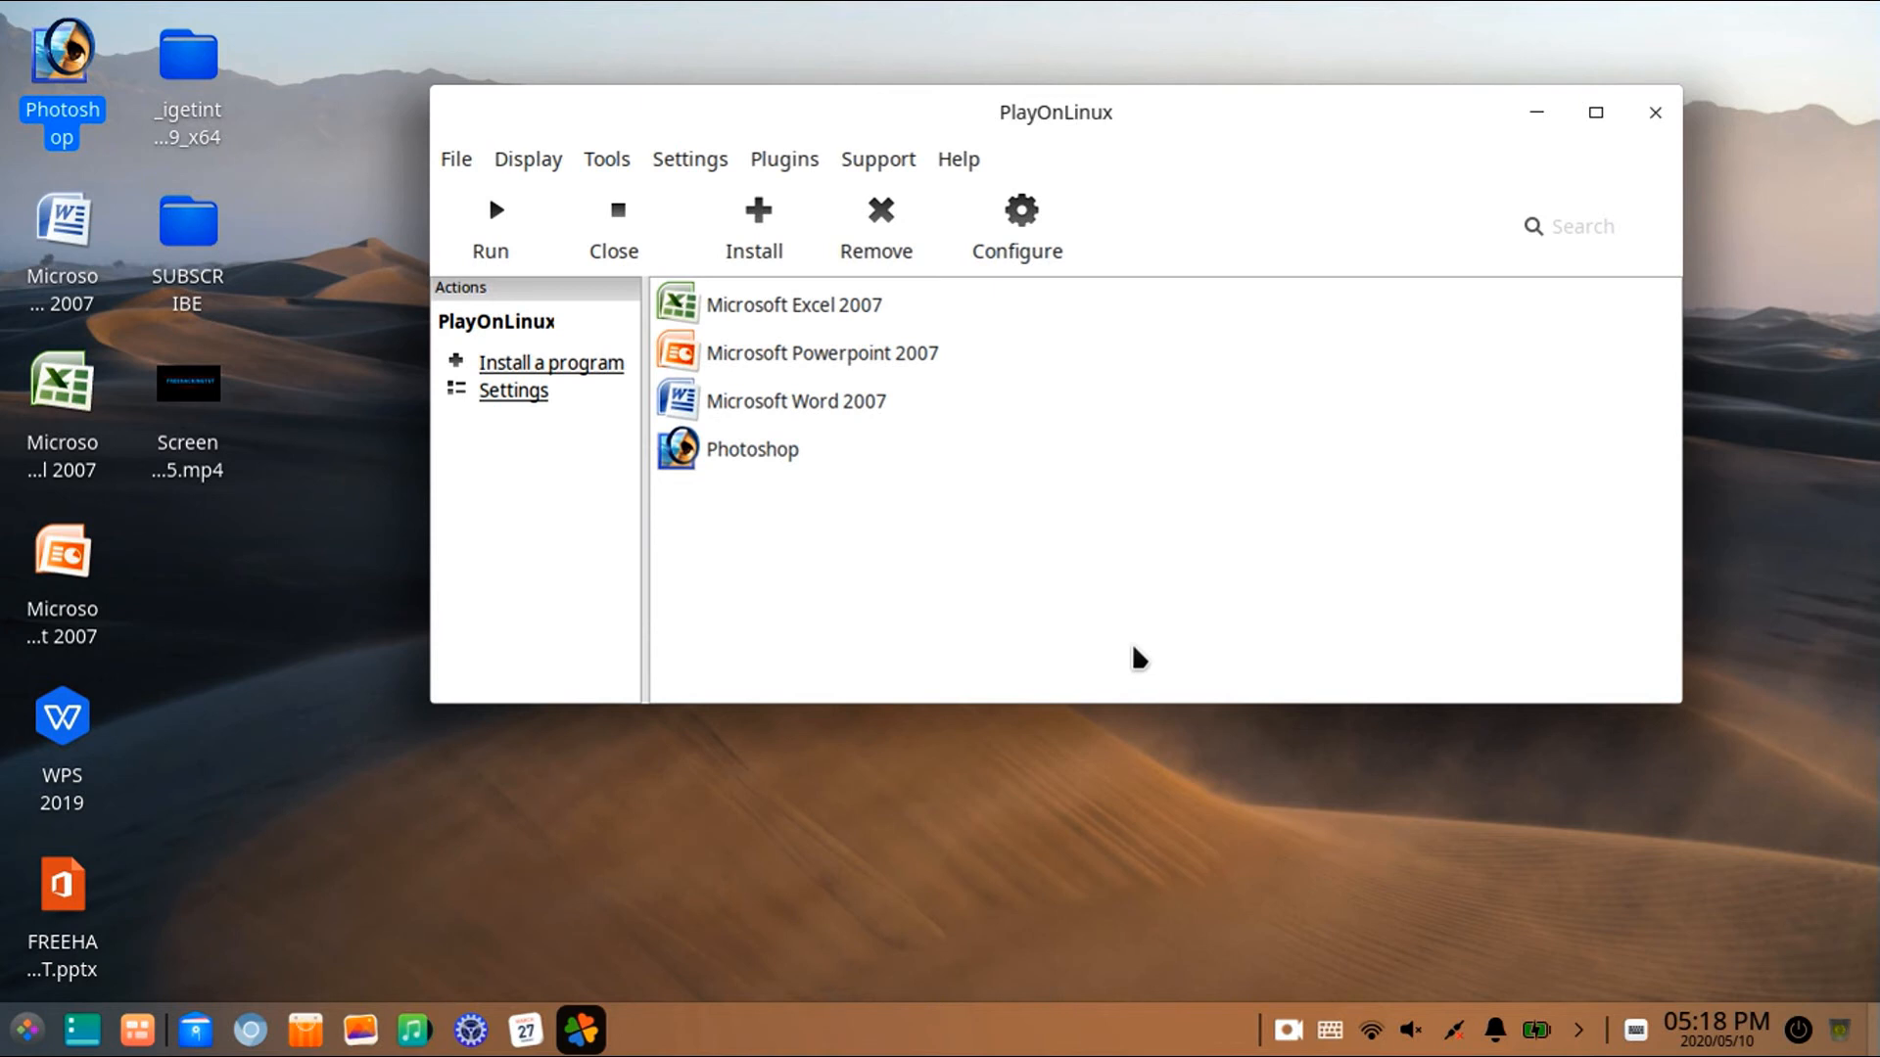
{"action": "mouse_move", "coordinate": [728, 470]}
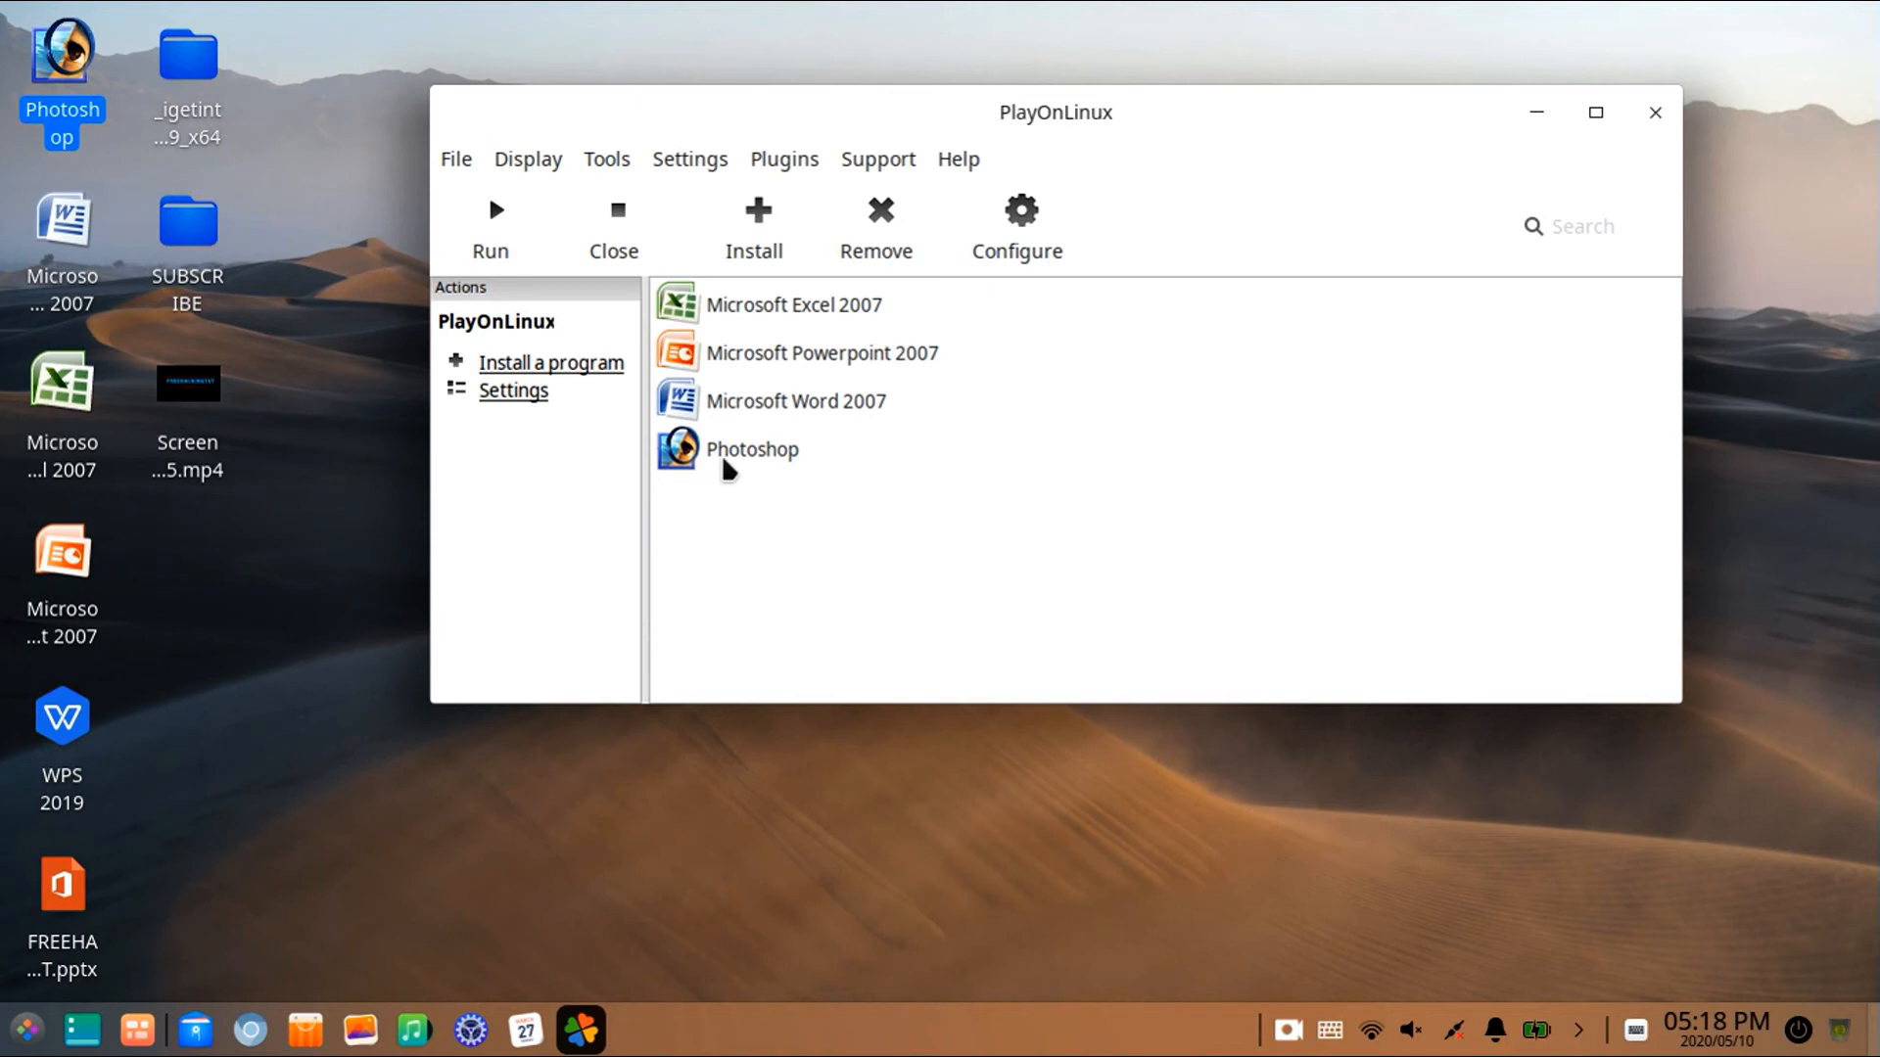
Run Photoshop from the PlayOnLinux installed programs list
{"action": "left_click", "coordinate": [752, 449]}
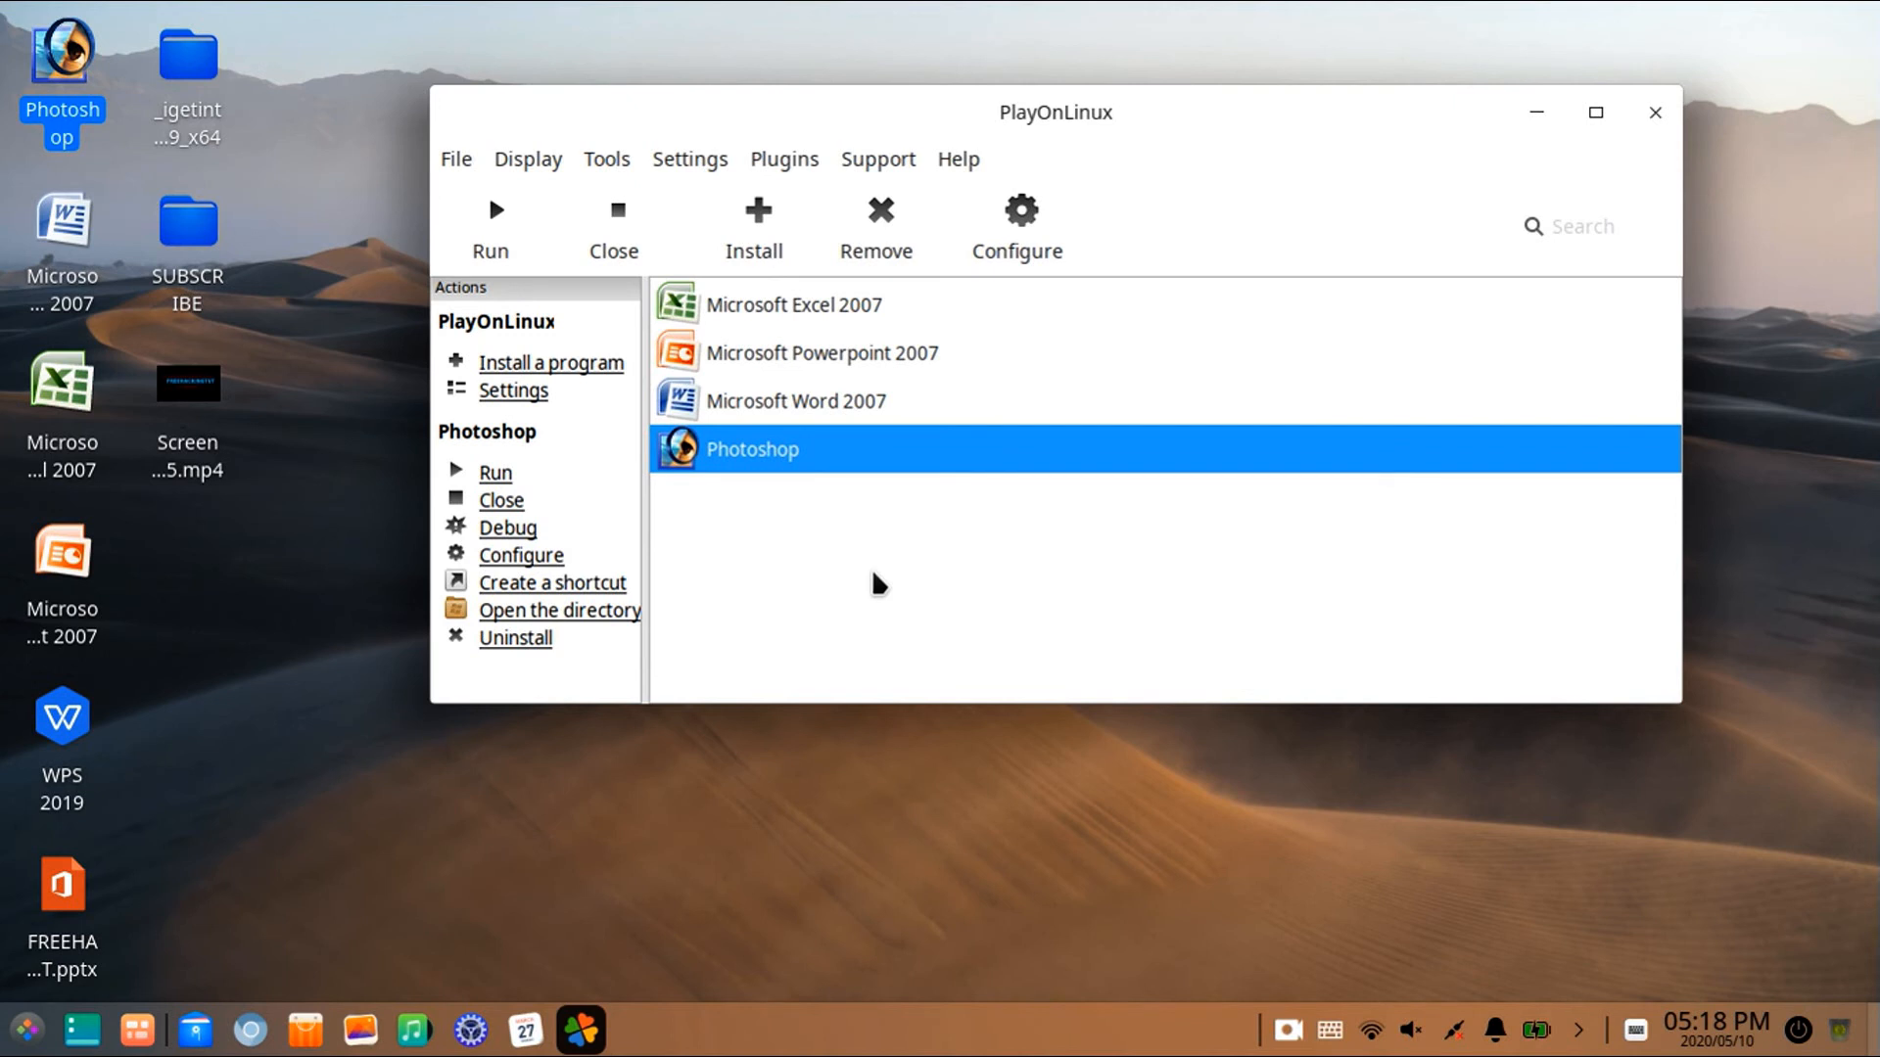
{"action": "mouse_move", "coordinate": [1022, 668]}
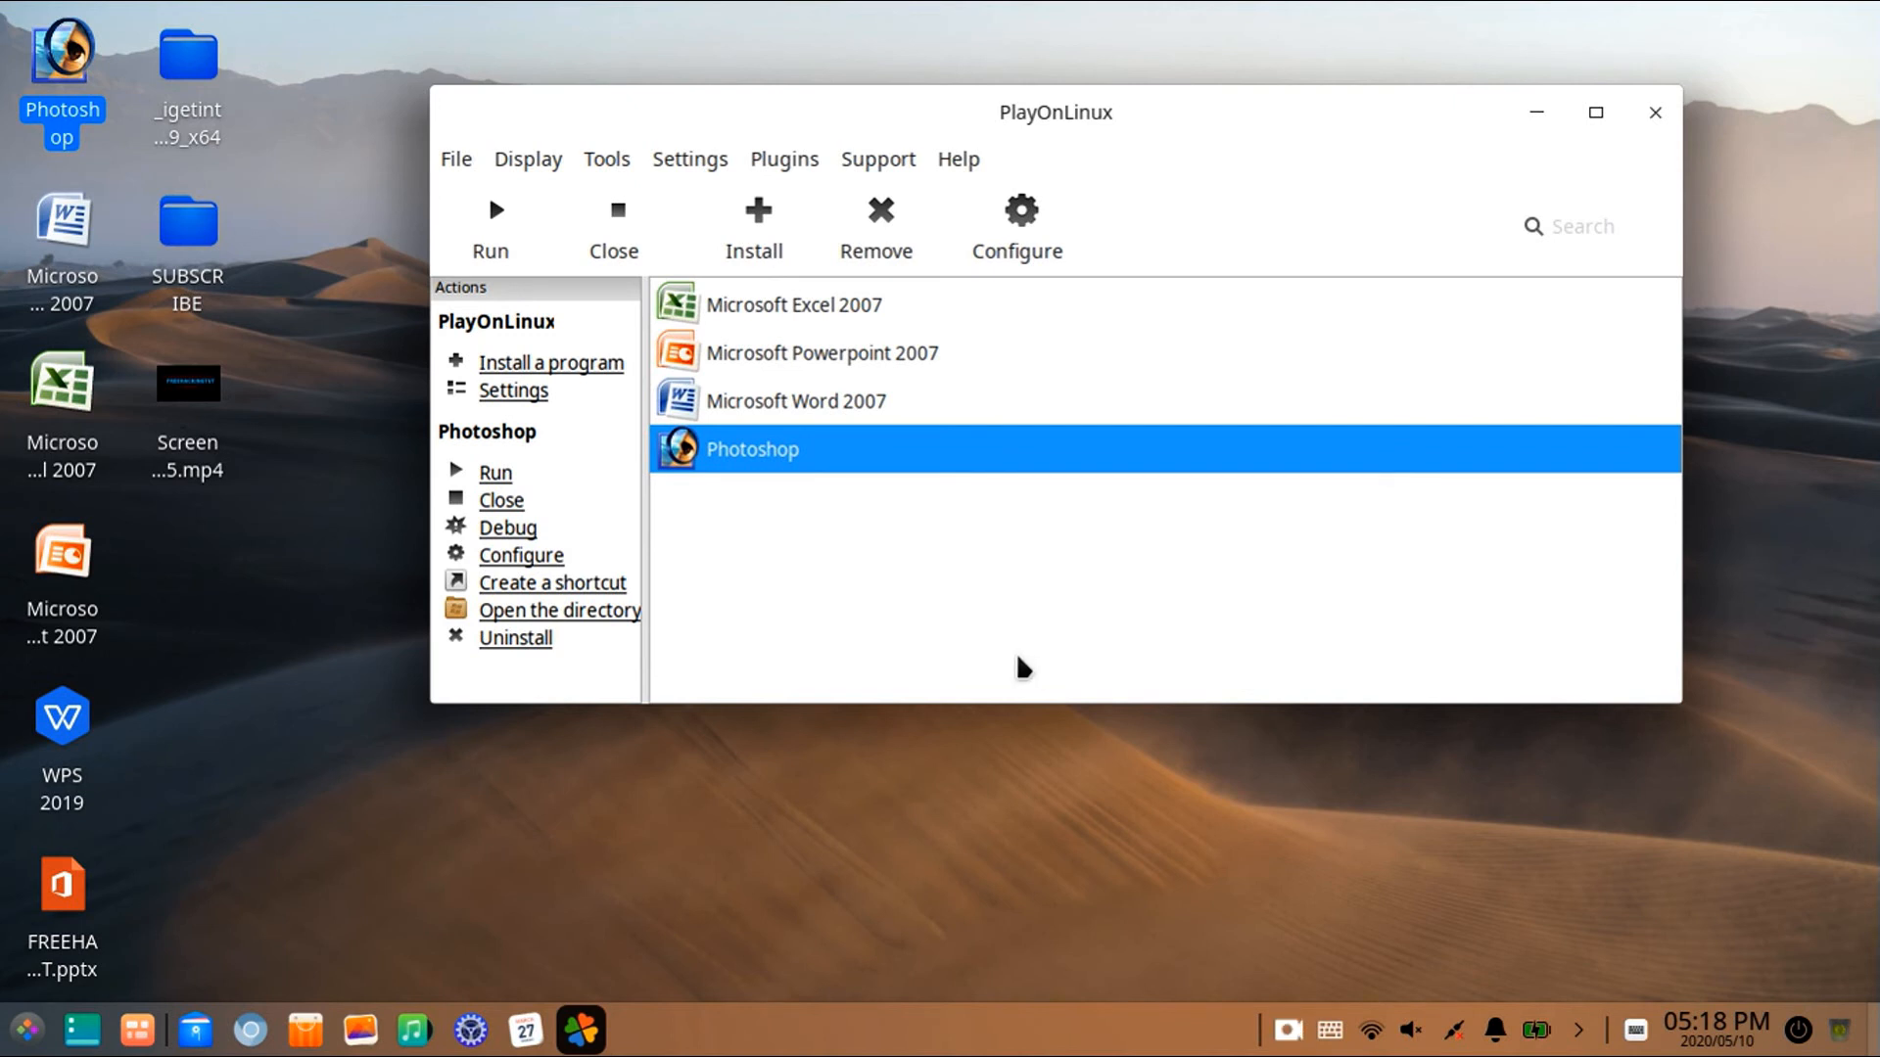
{"action": "left_click", "coordinate": [494, 227]}
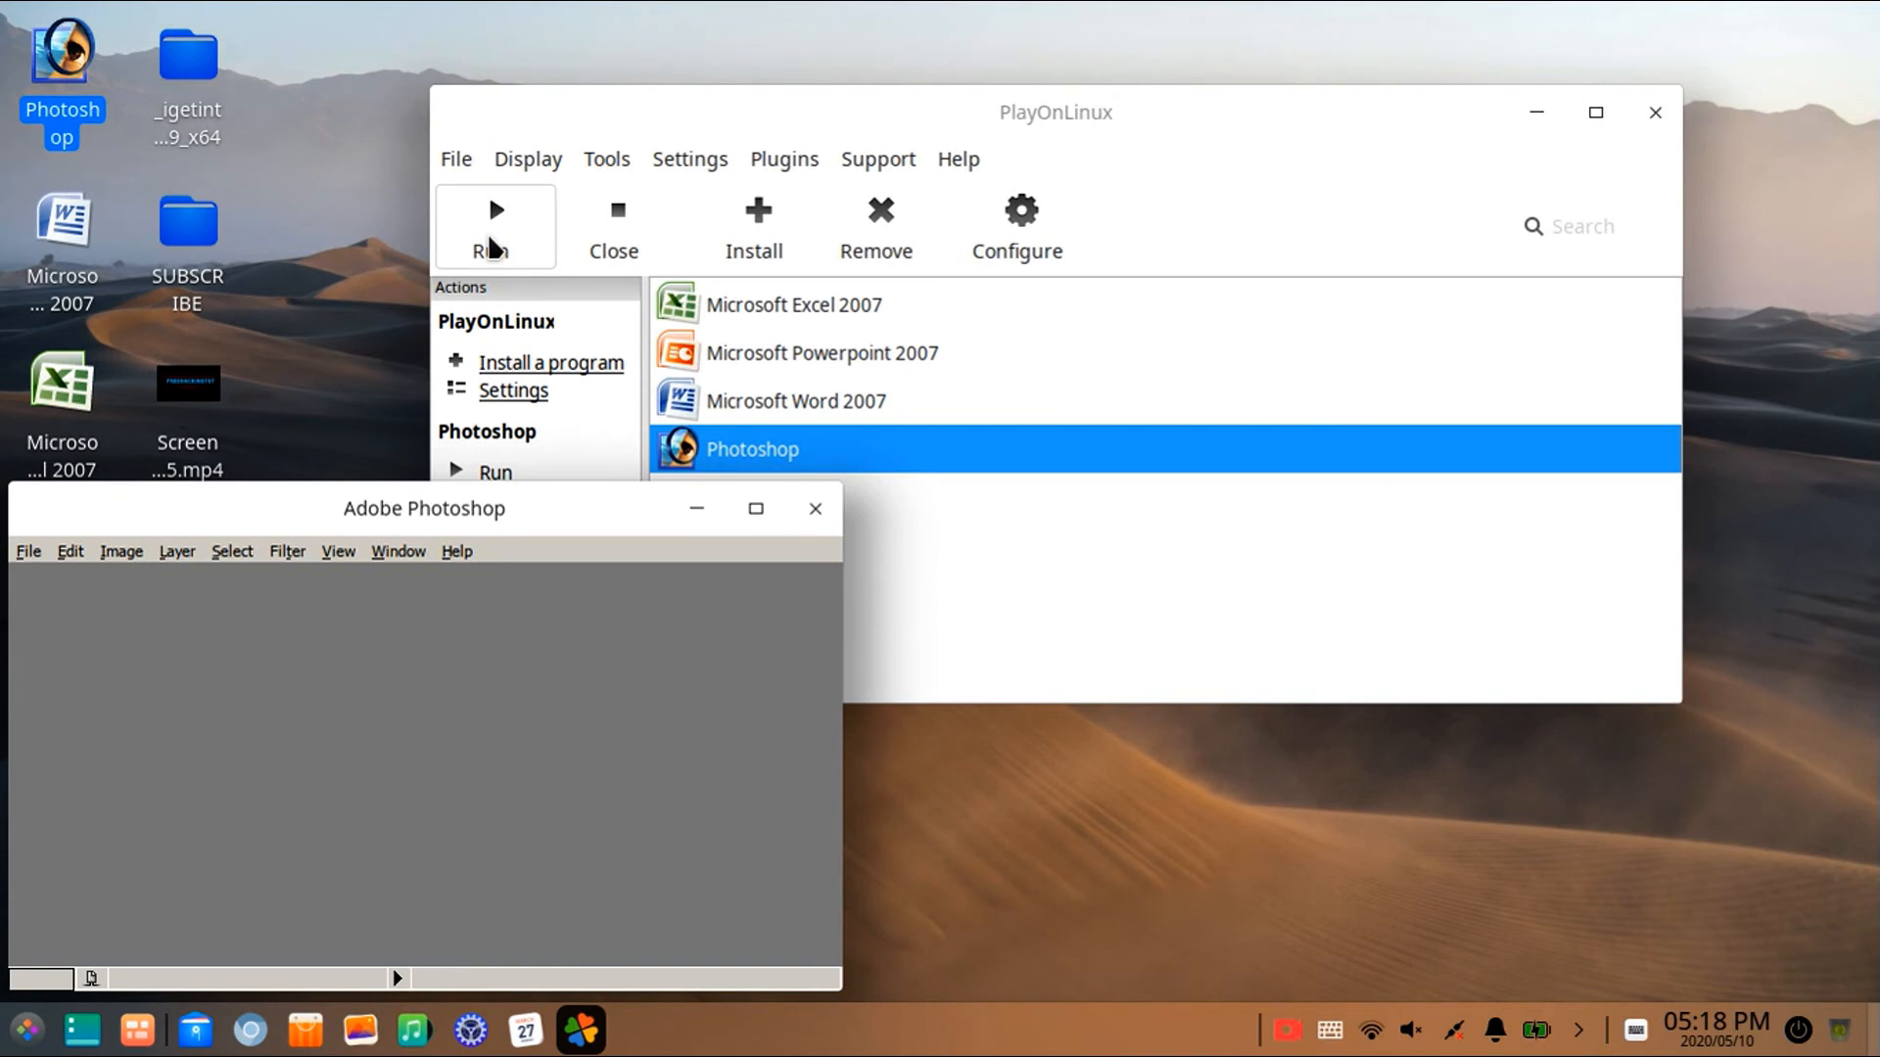
{"action": "left_click", "coordinate": [493, 225]}
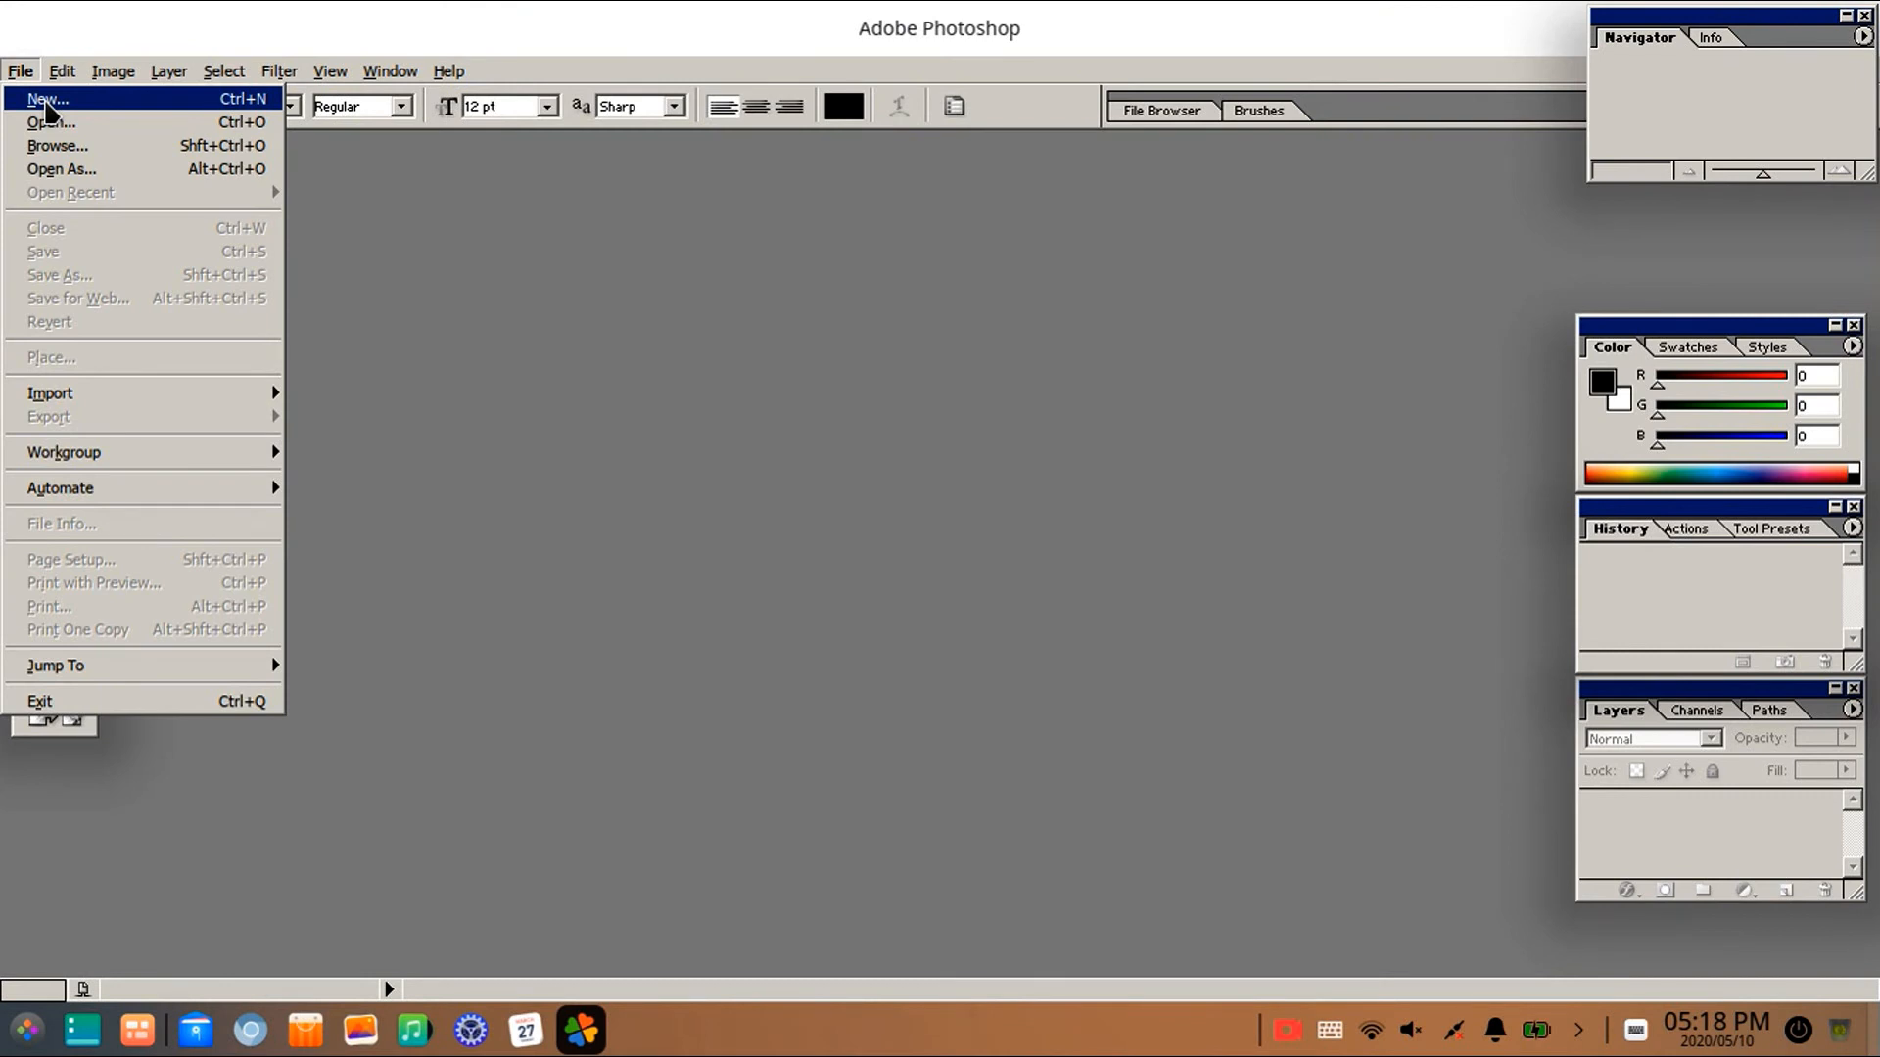
Create a new blank document and type 'ffffashfsahl' as a text layer on the canvas
{"action": "left_click", "coordinate": [45, 98]}
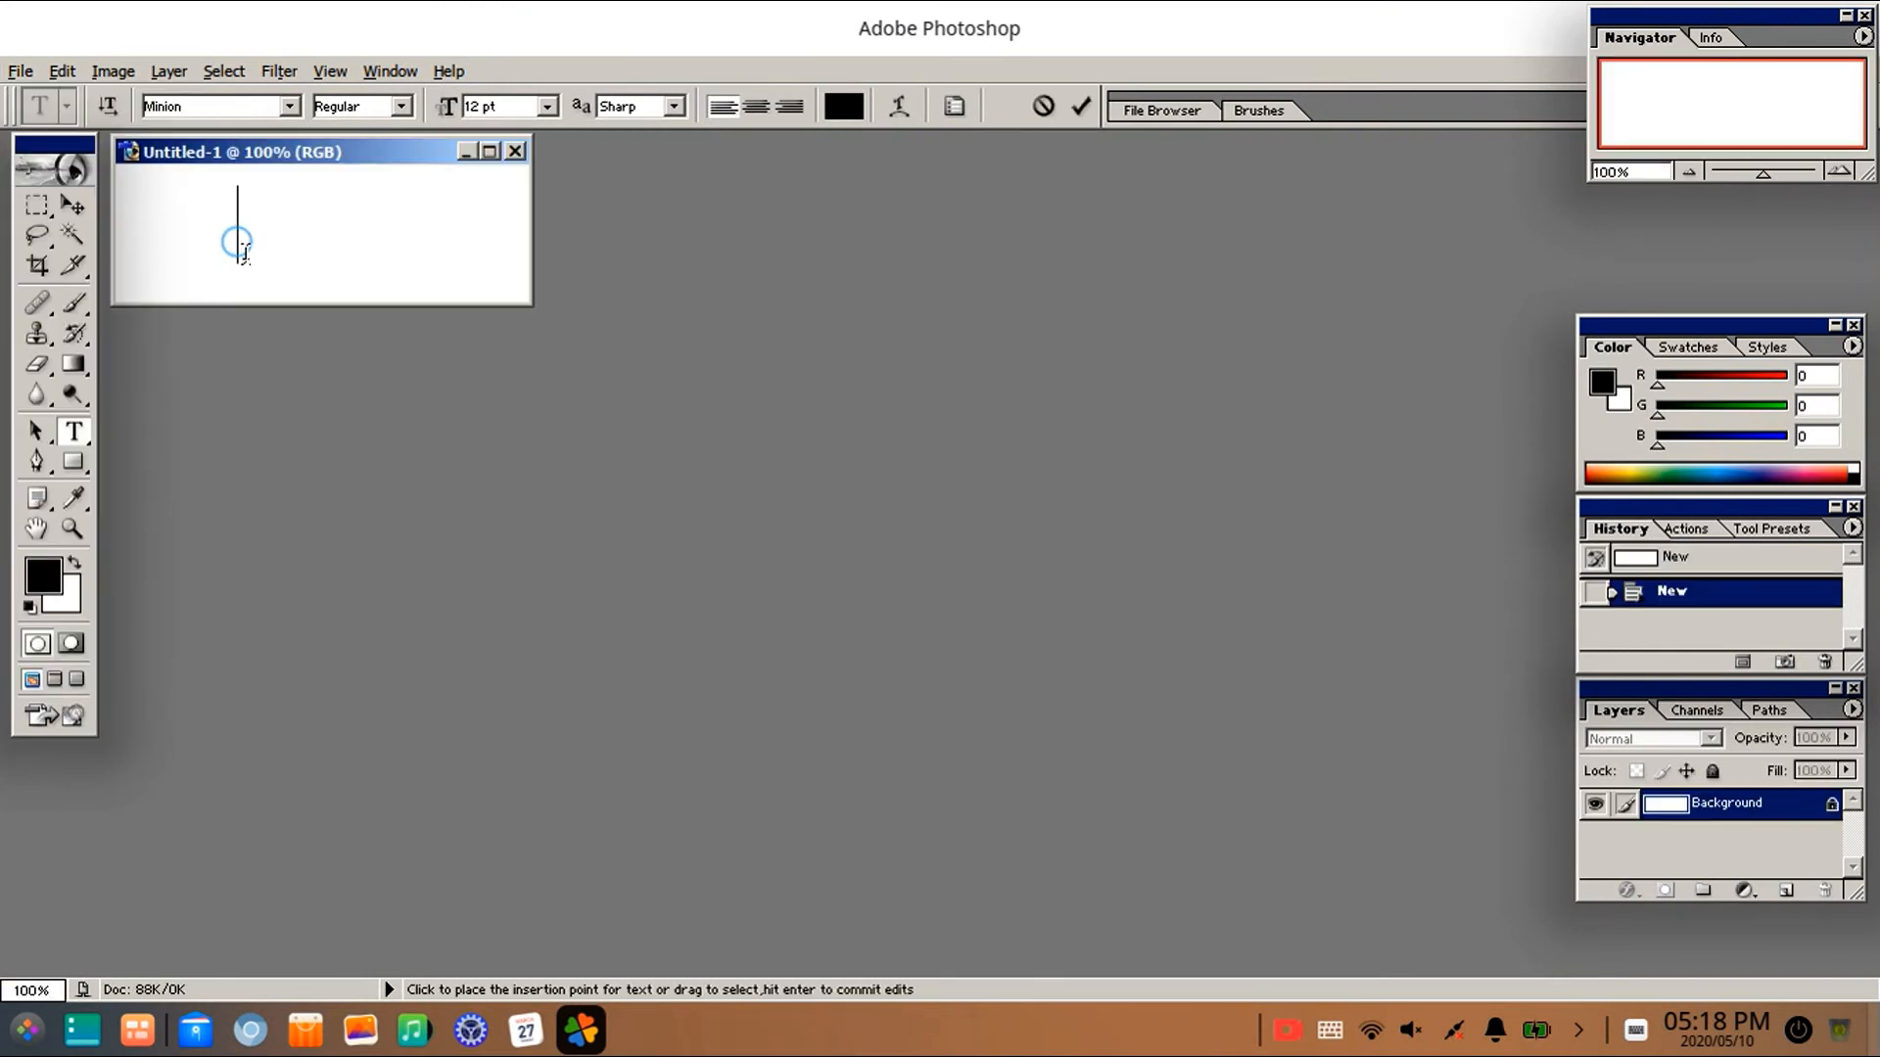
{"action": "left_click", "coordinate": [237, 239]}
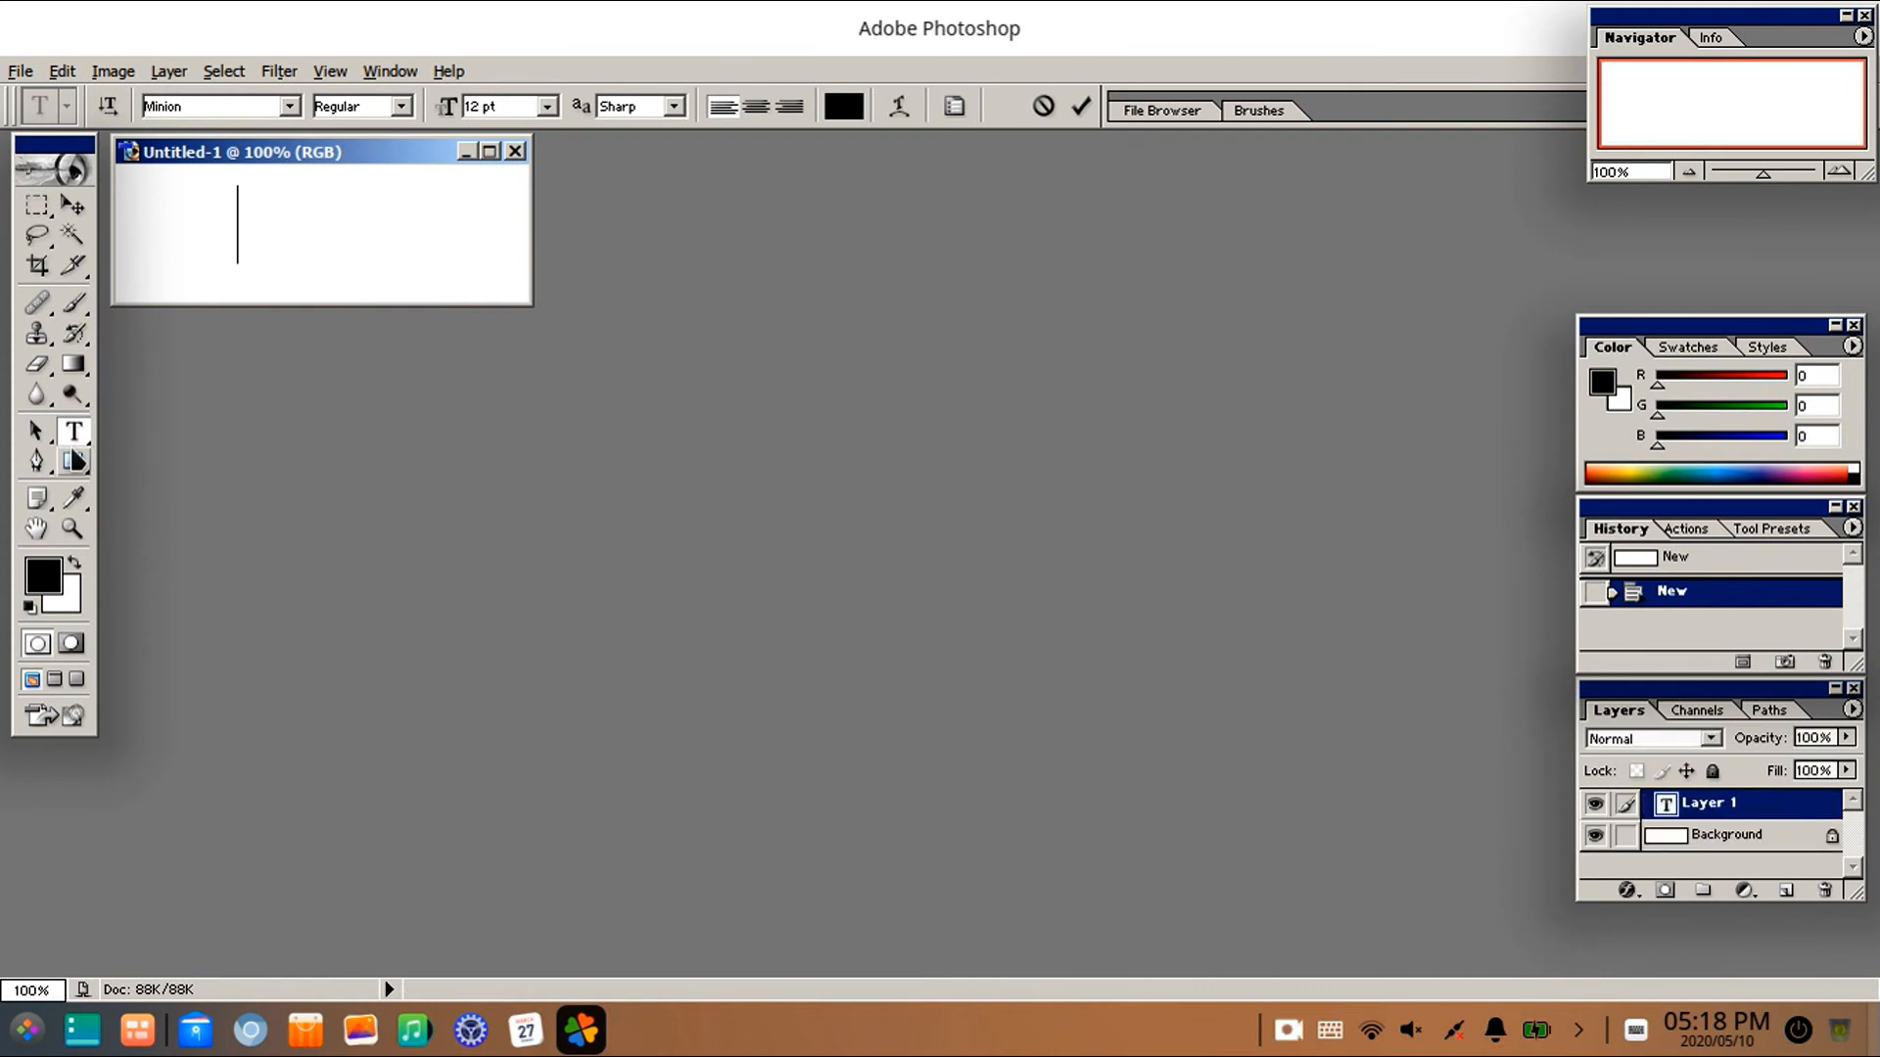
{"action": "type", "text": "ffffashfsahl"}
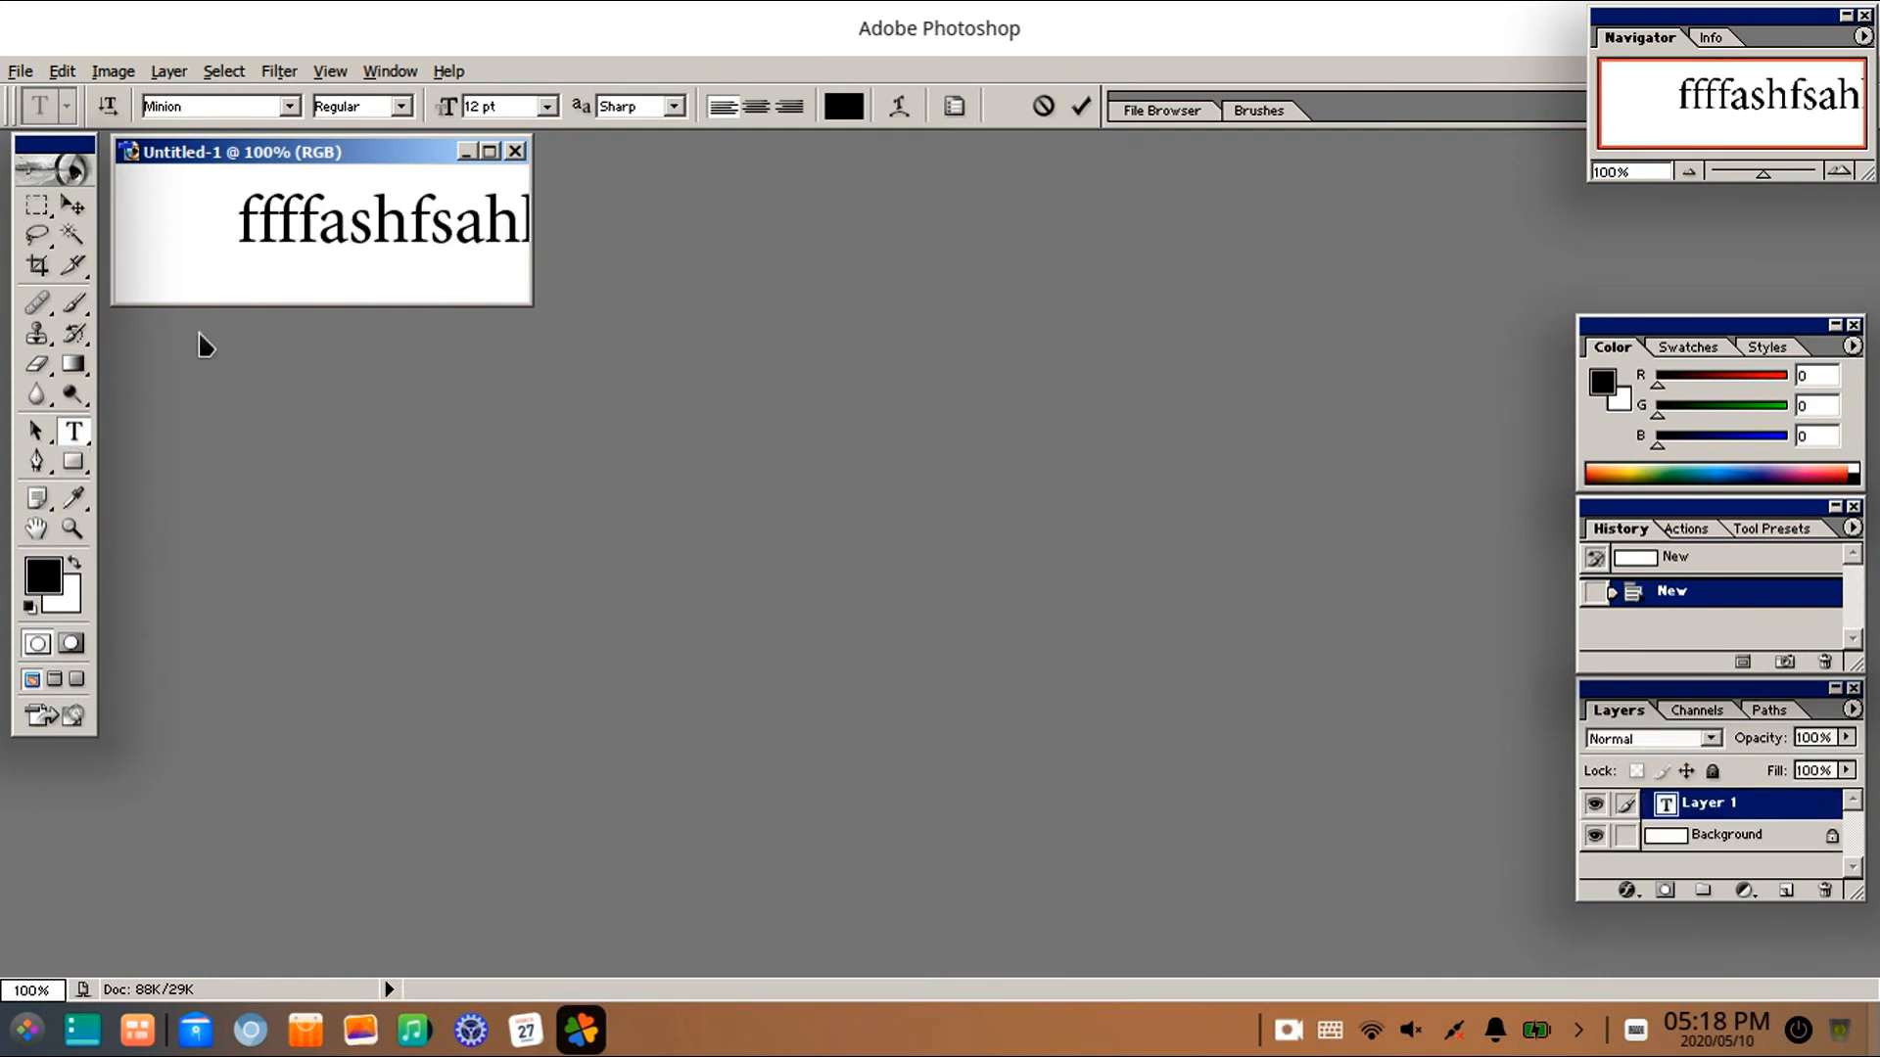